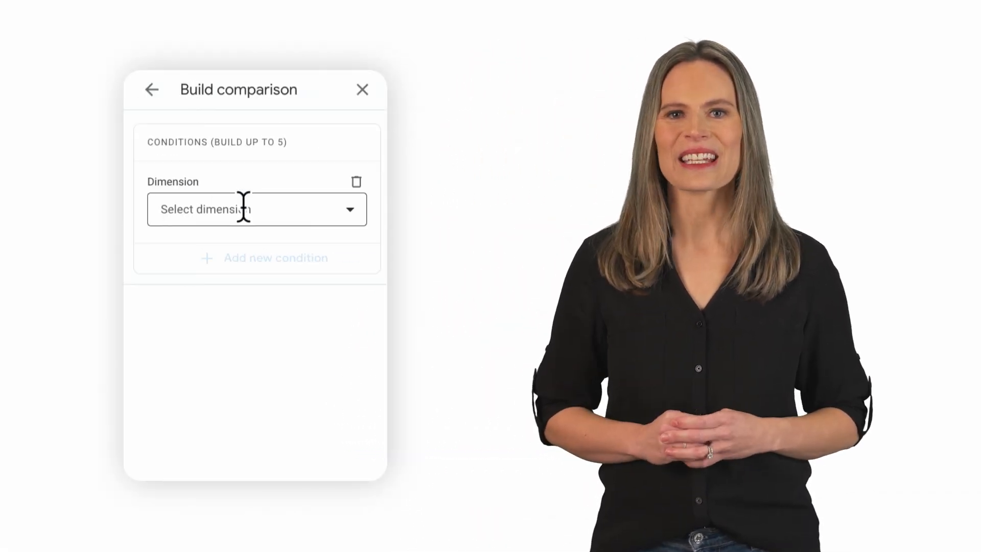
Search 'aud' and pick Audience name as the comparison dimension
text(aud)
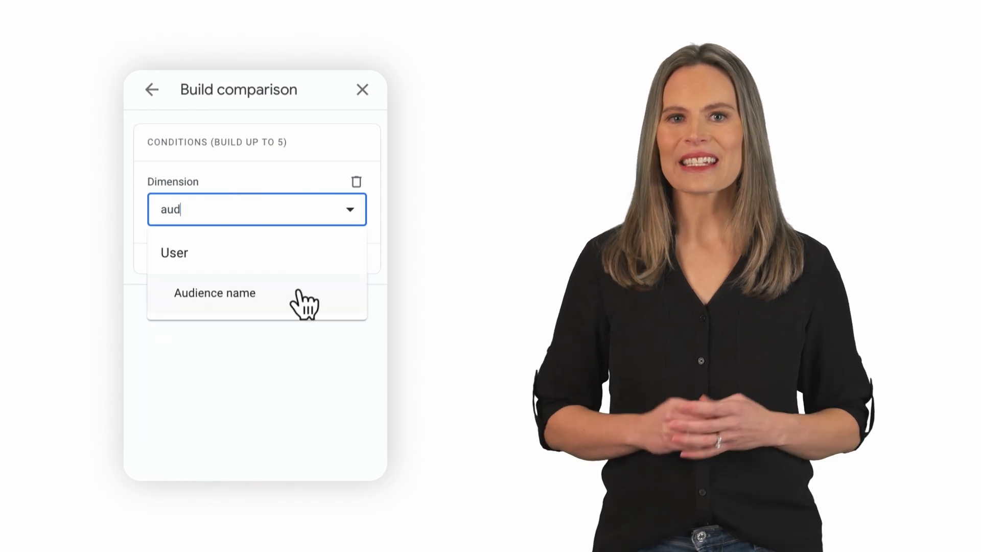
click(214, 292)
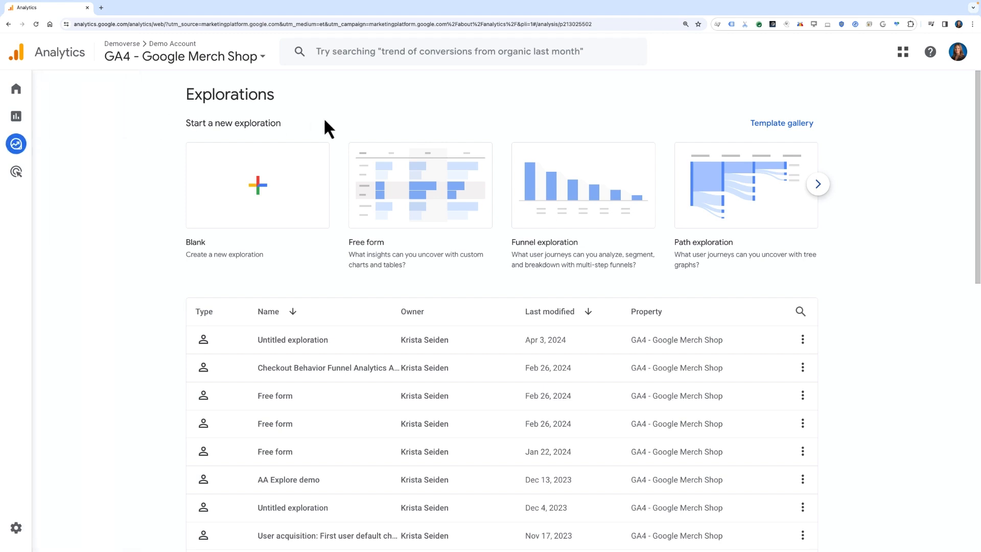
Start a blank free-form exploration and draft a segment from the Purchasers suggestion
click(419, 185)
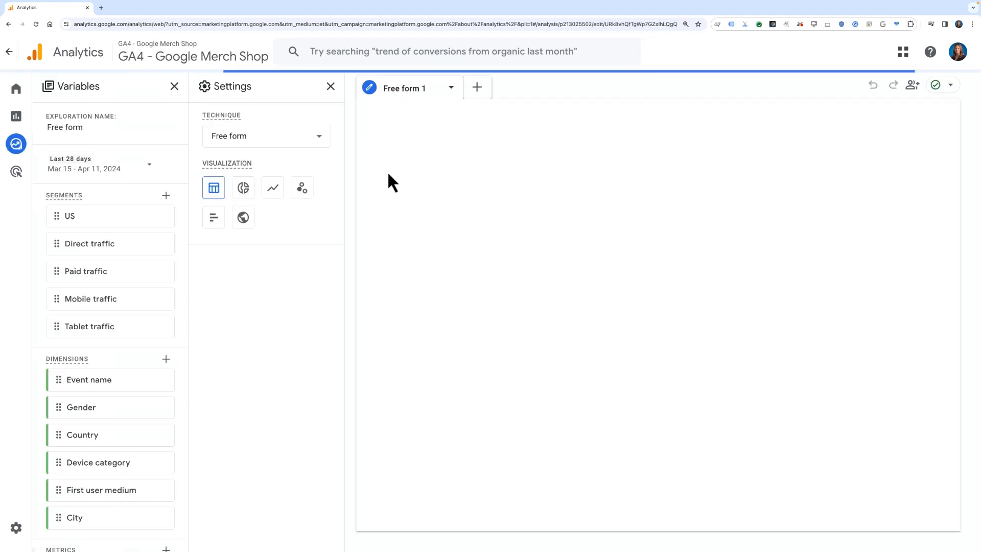
mouse_move(169, 205)
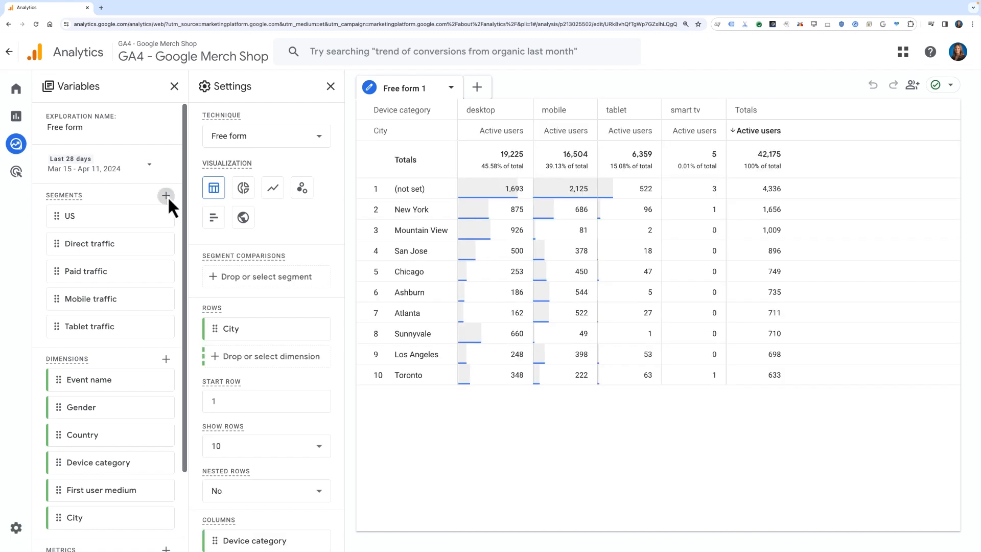
click(166, 196)
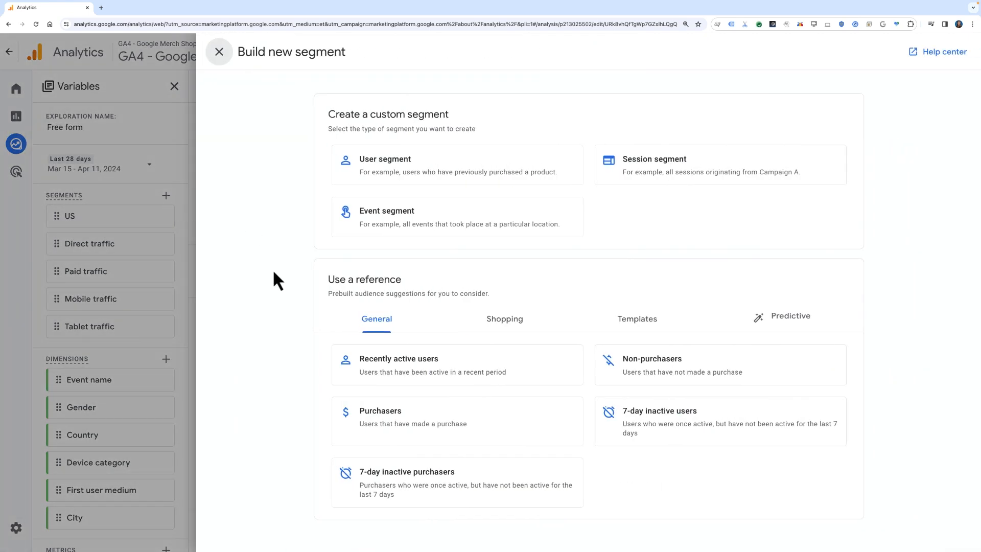
mouse_move(456, 421)
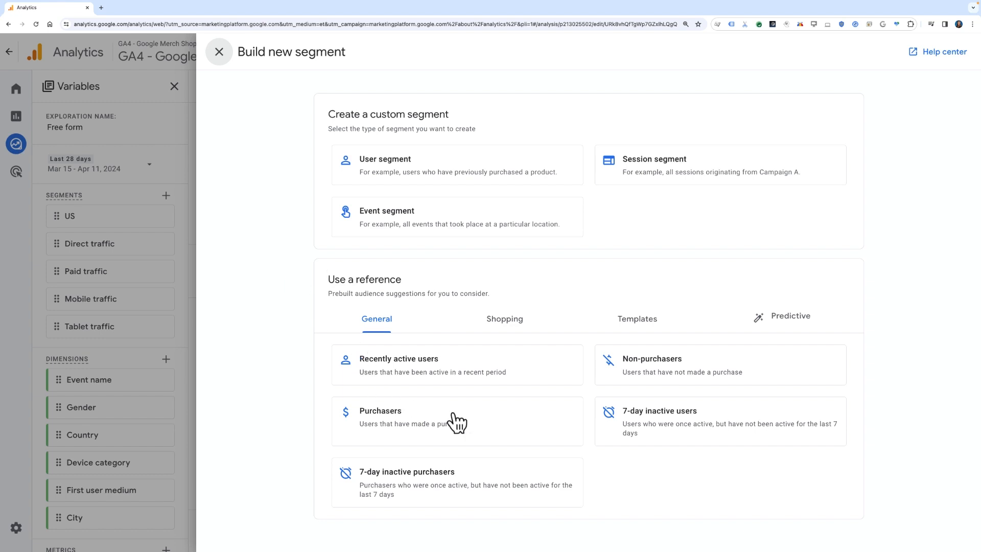
click(381, 410)
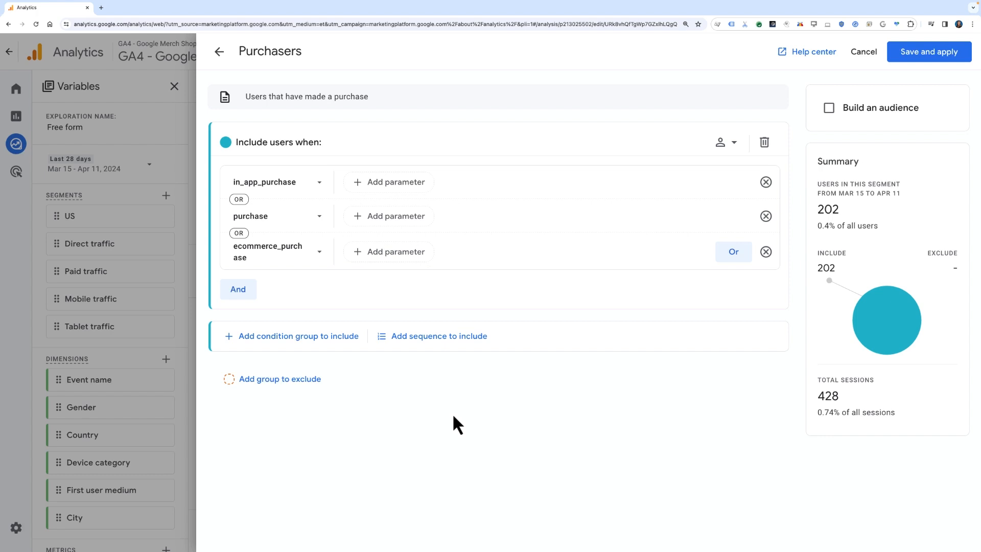
mouse_move(238, 289)
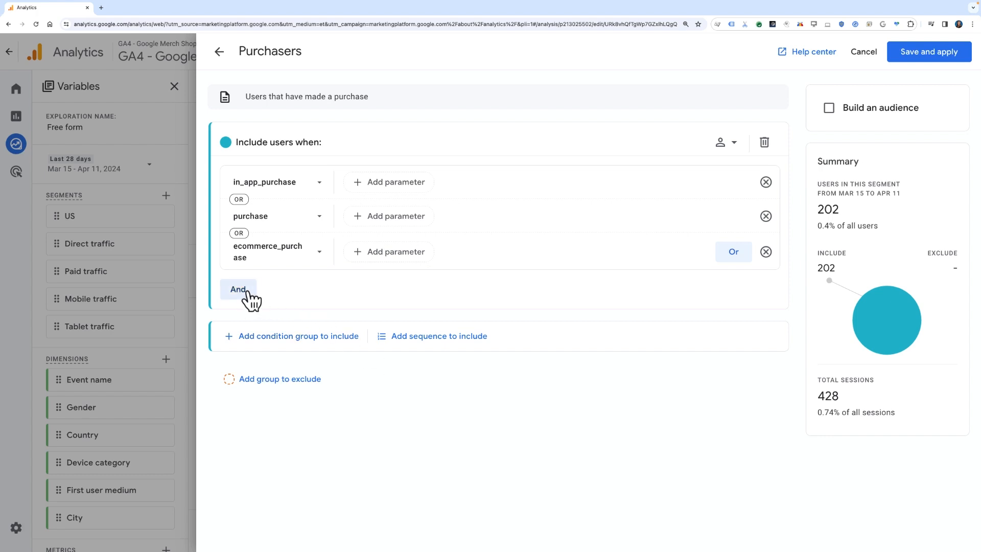
Add an And condition that checks Item category
click(237, 289)
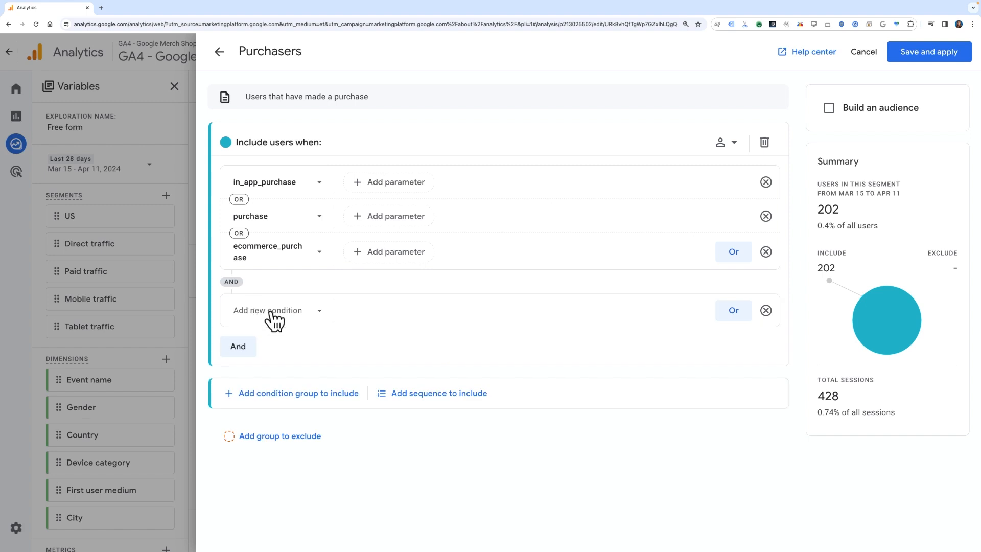
click(269, 310)
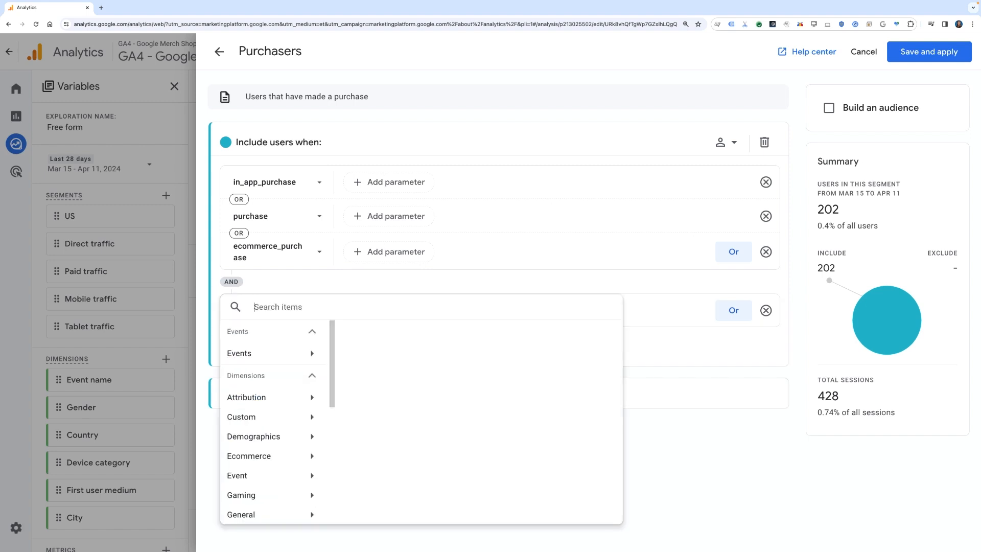
text(item cat)
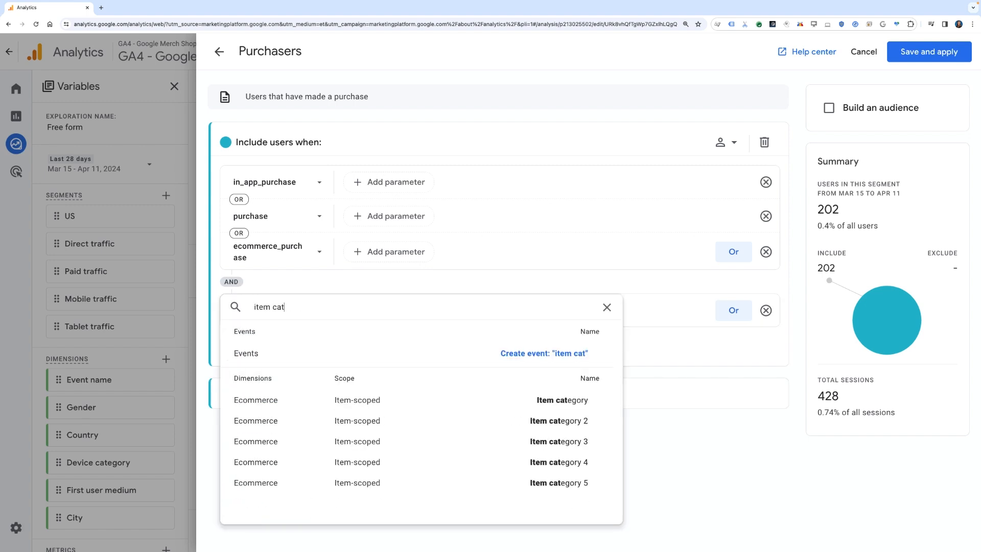
click(562, 399)
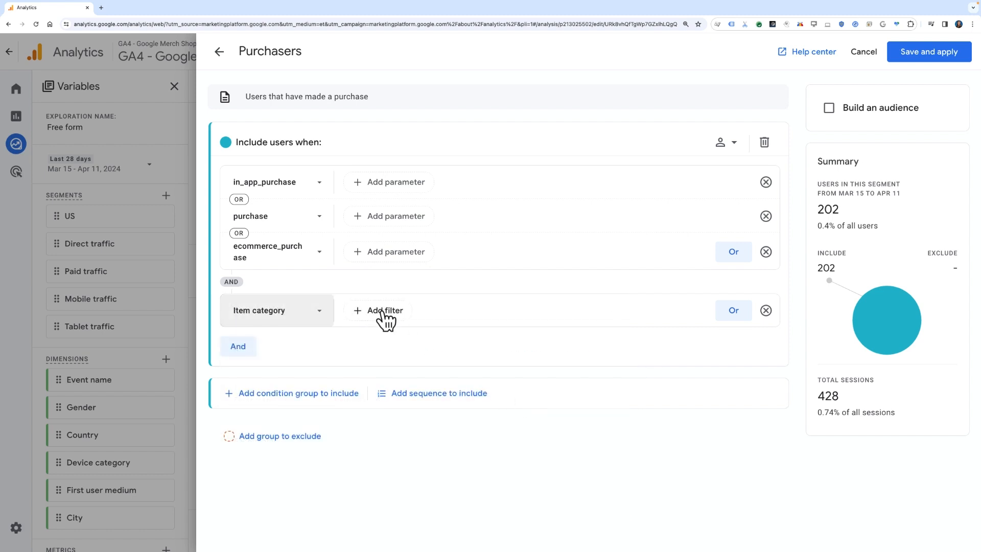
Filter item category to contain 'apparel', name the segment Apparel Purchasers, and save and apply it
click(383, 310)
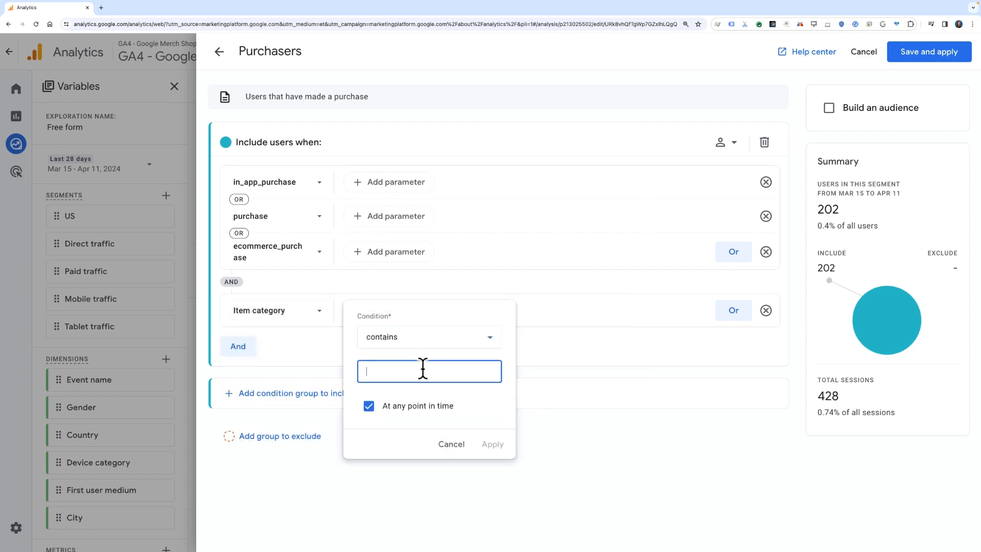
text(apparel)
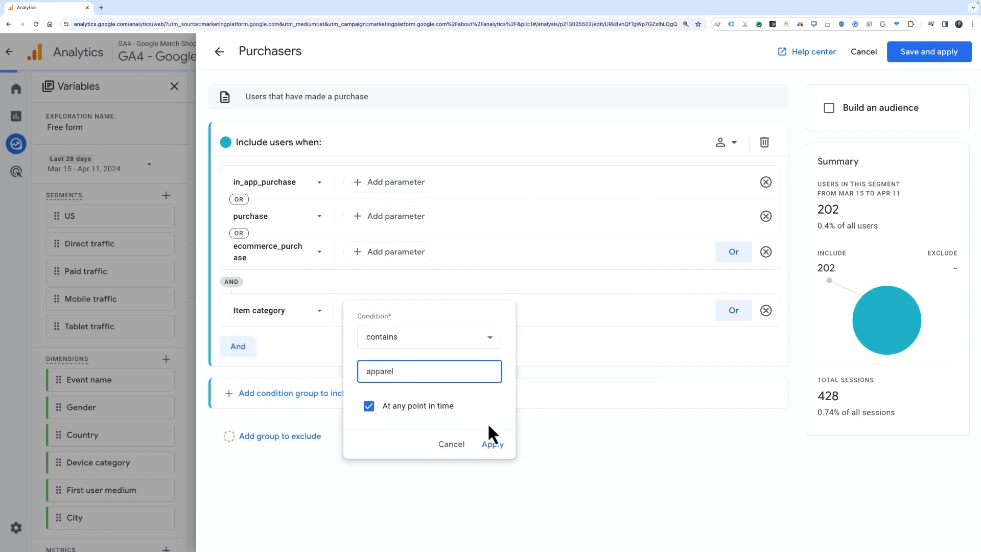
click(491, 444)
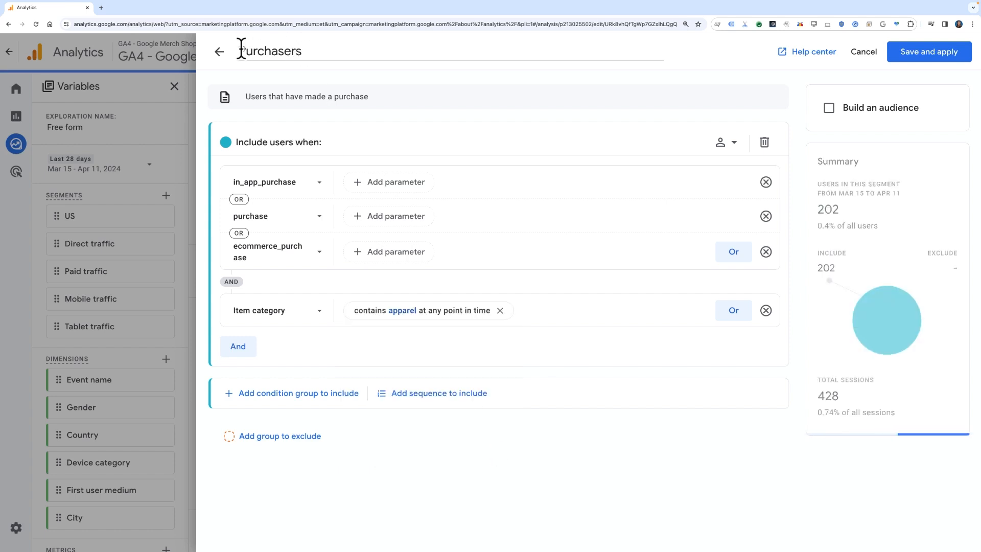
text(Apparel)
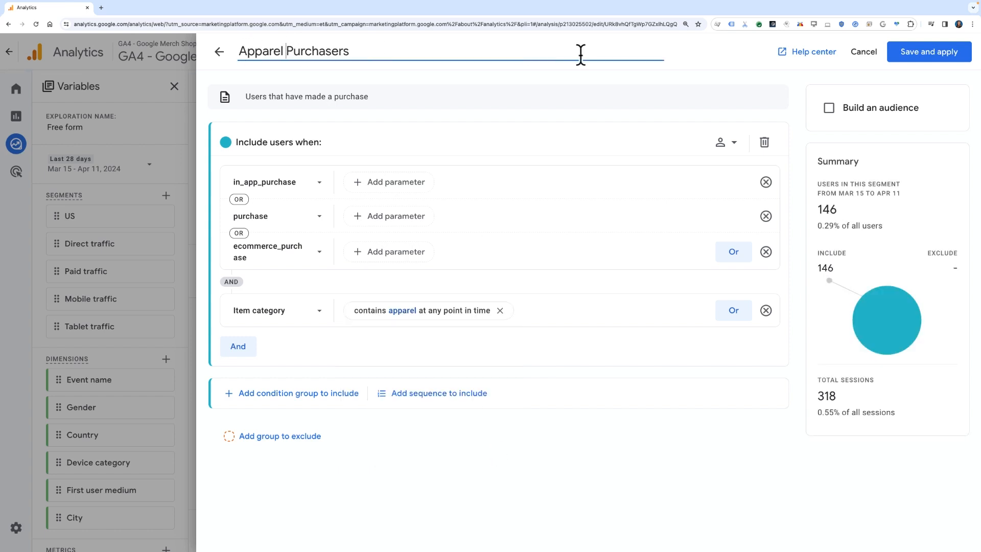
mouse_move(929, 51)
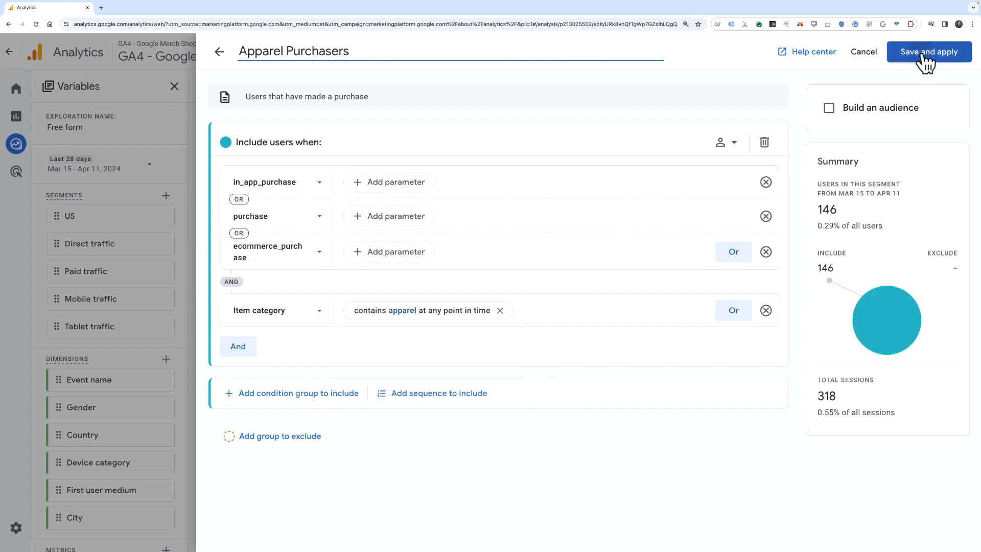
click(928, 51)
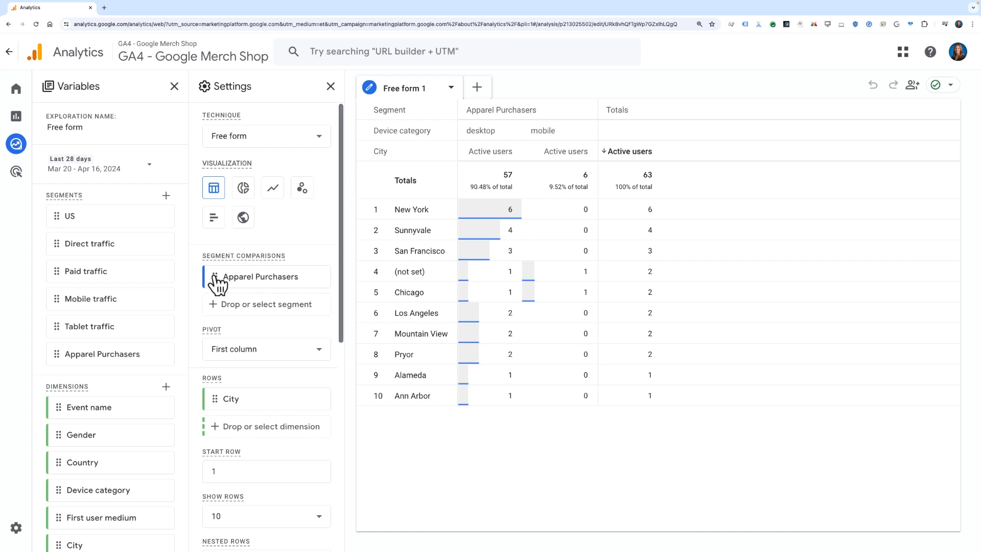
mouse_move(159, 361)
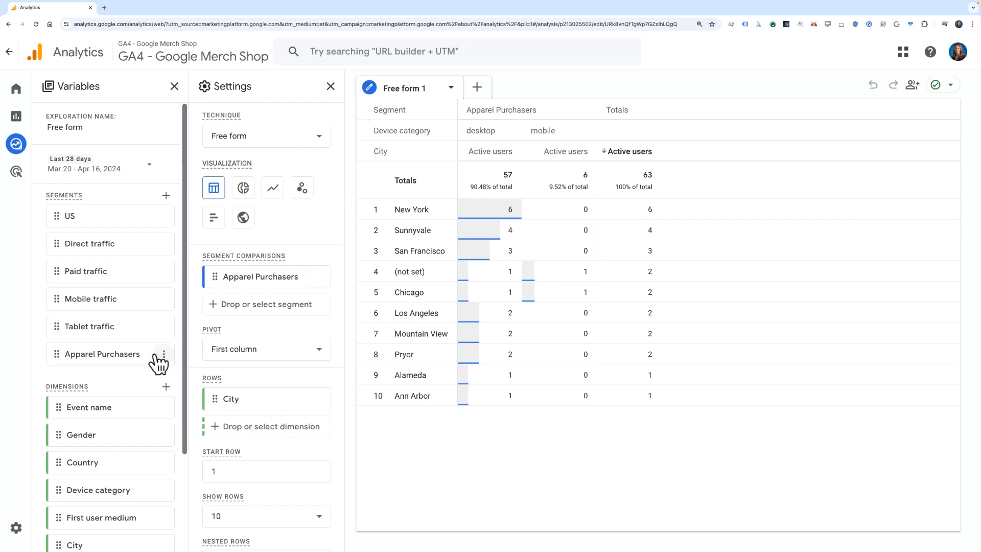
Reopen Apparel Purchasers for editing and enable Build an audience with 30-day membership
click(164, 353)
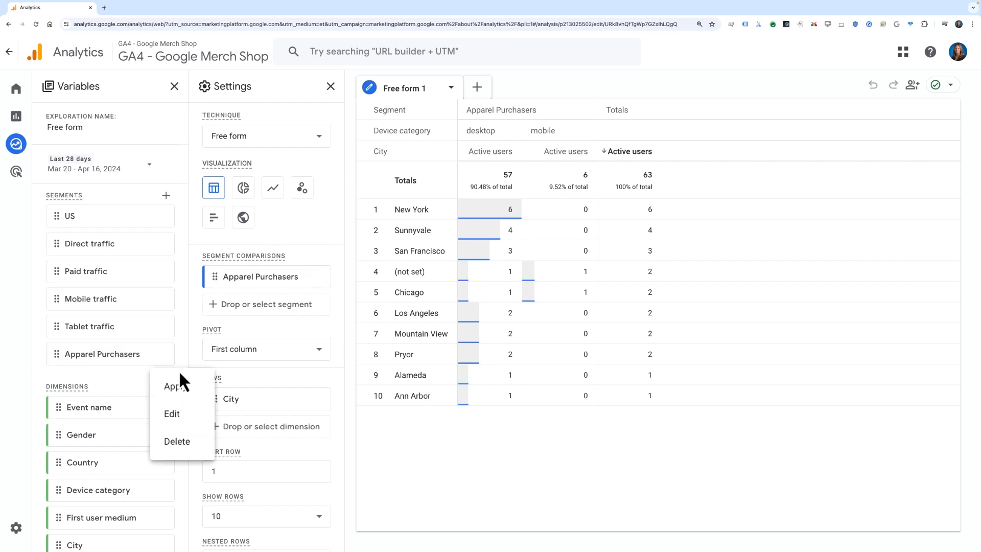
click(171, 414)
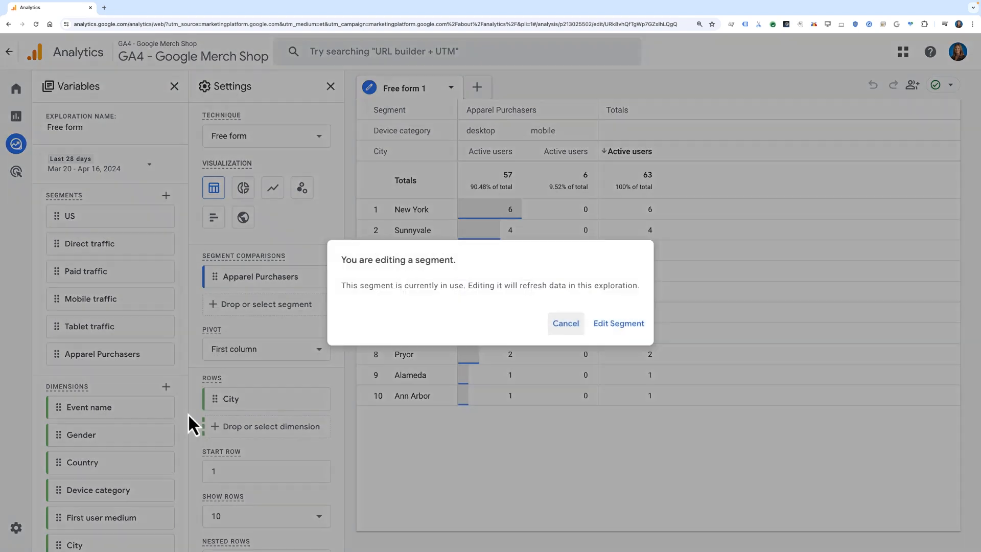
click(564, 323)
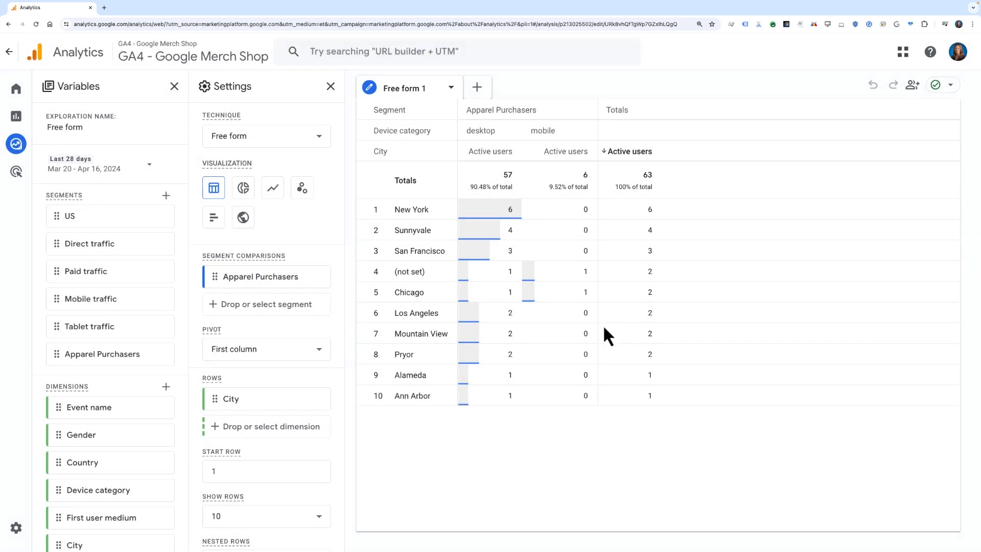
click(259, 276)
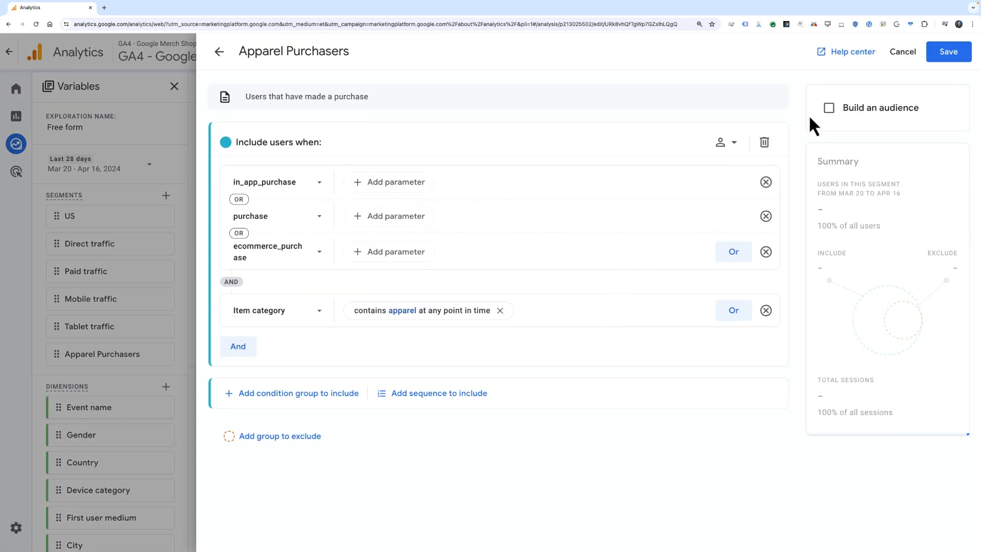
click(828, 108)
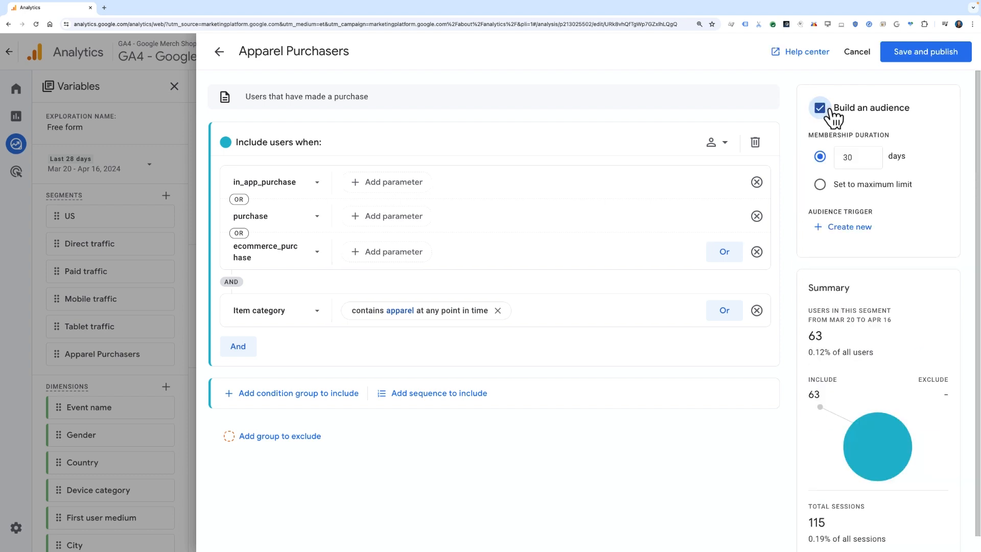
mouse_move(805, 133)
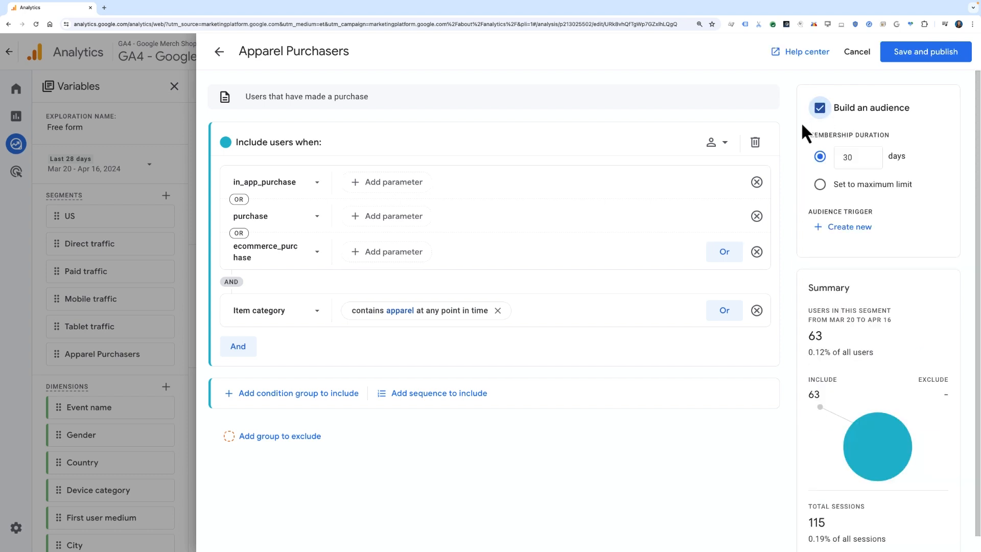
mouse_move(813, 158)
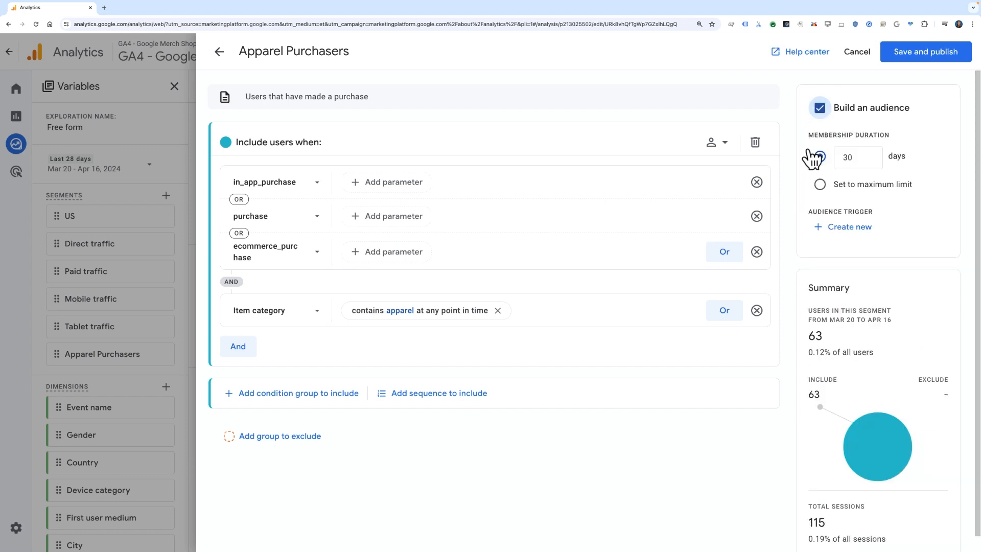
click(819, 156)
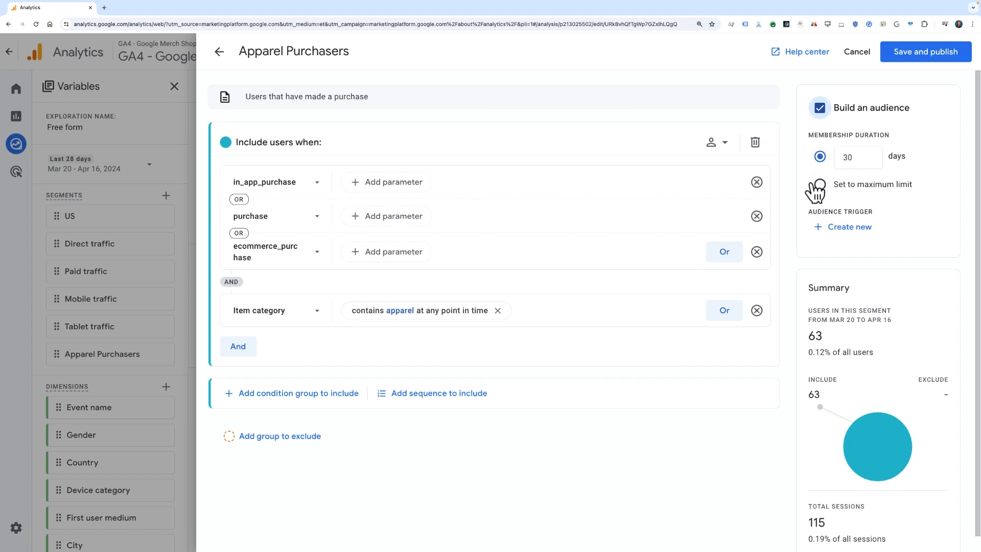
mouse_move(819, 233)
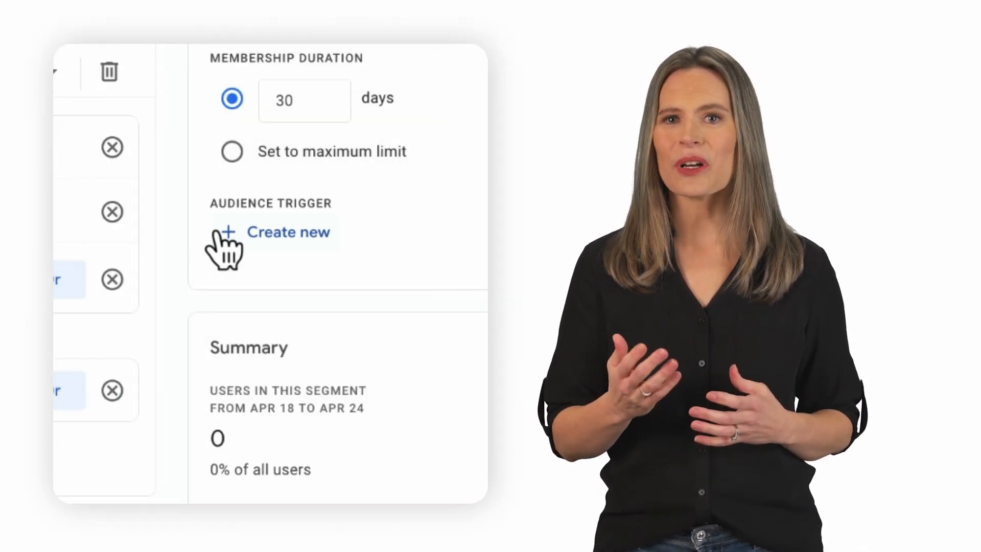
Create a new audience trigger event named apparel_purchasers
click(288, 232)
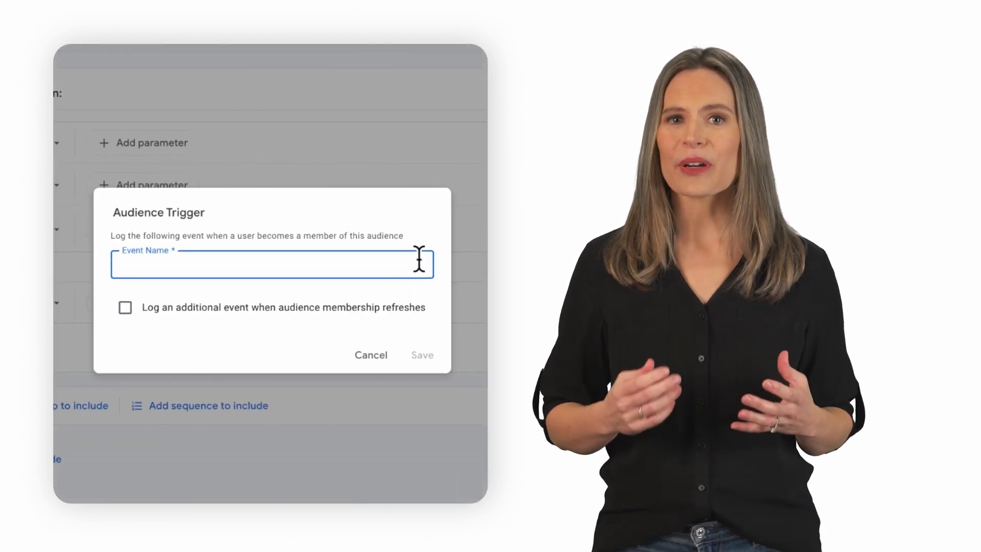
text(apparel_purchasers)
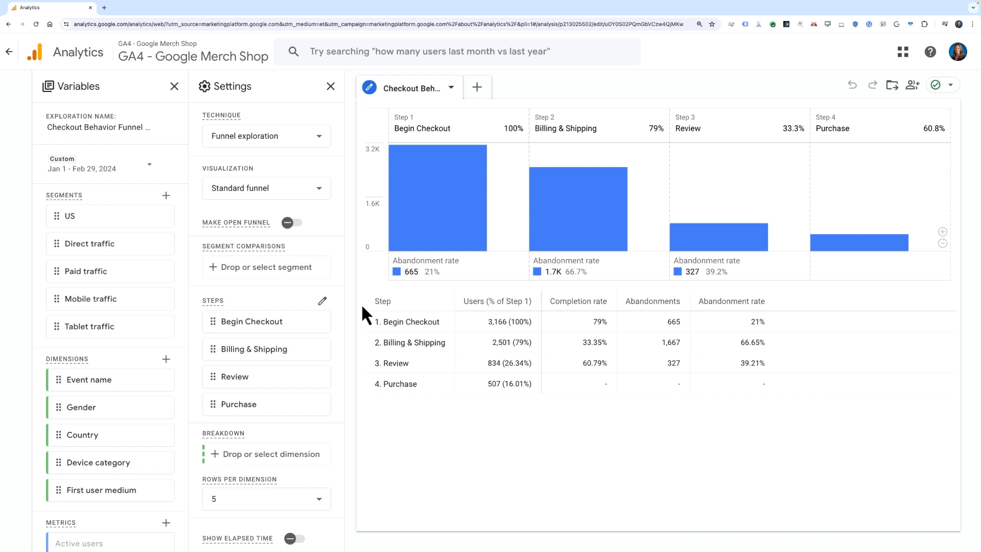
mouse_move(368, 348)
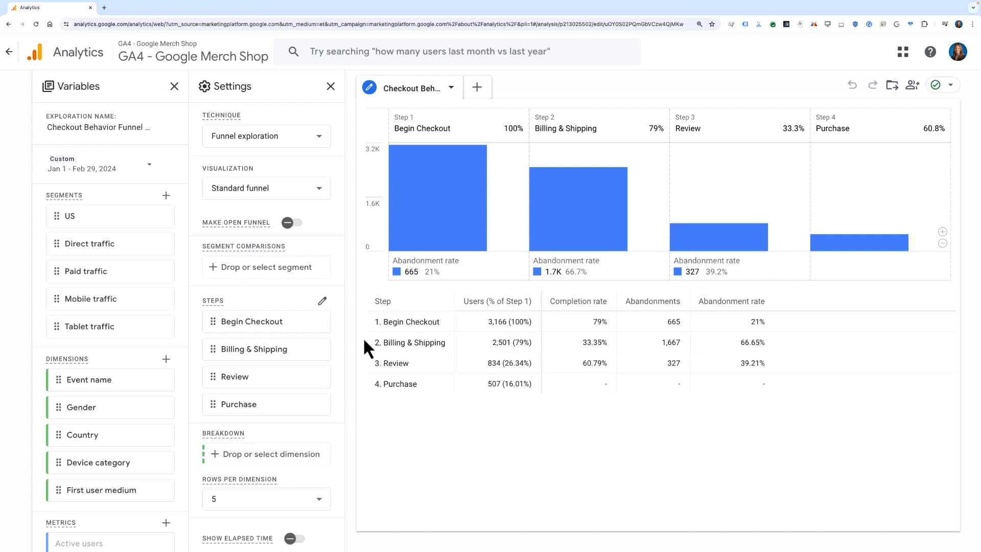
mouse_move(370, 370)
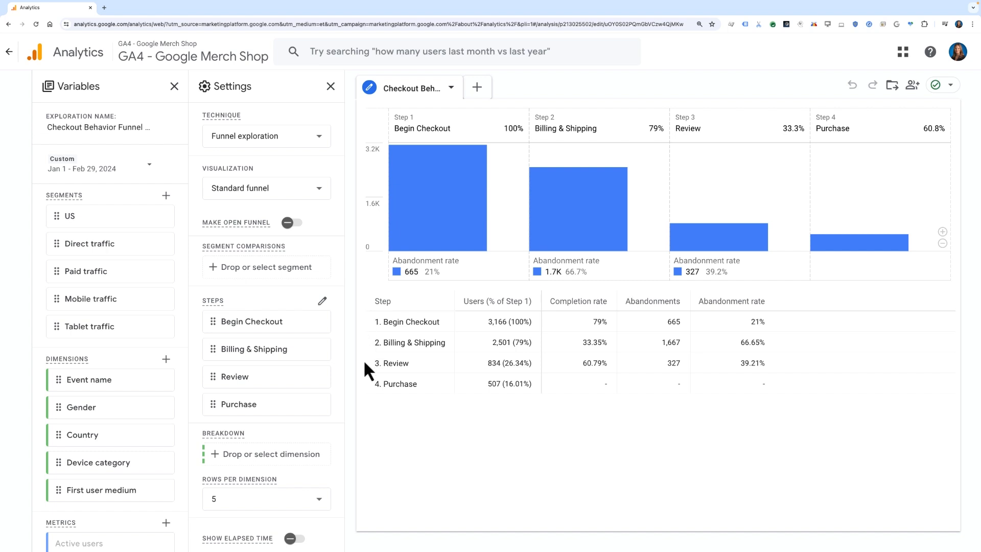
mouse_move(369, 388)
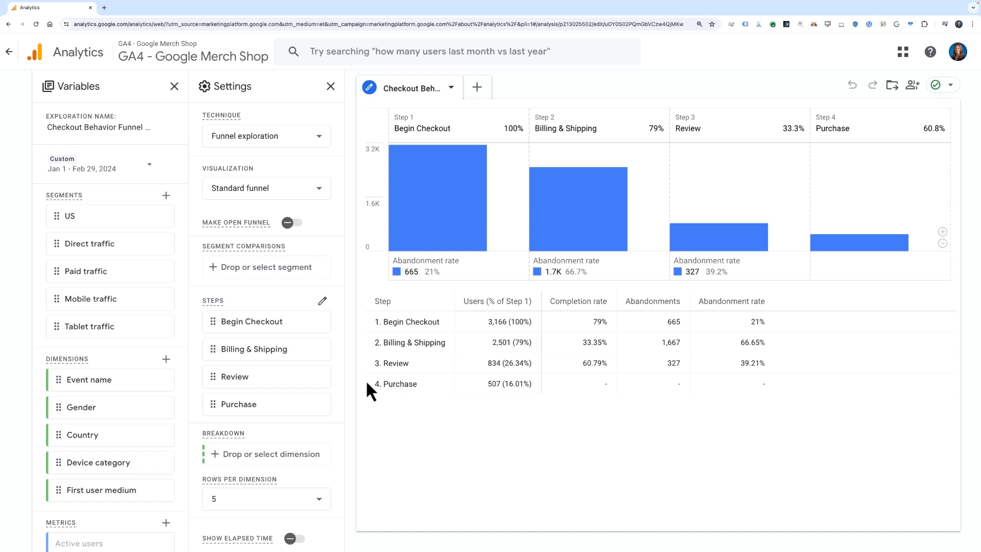
mouse_move(620, 414)
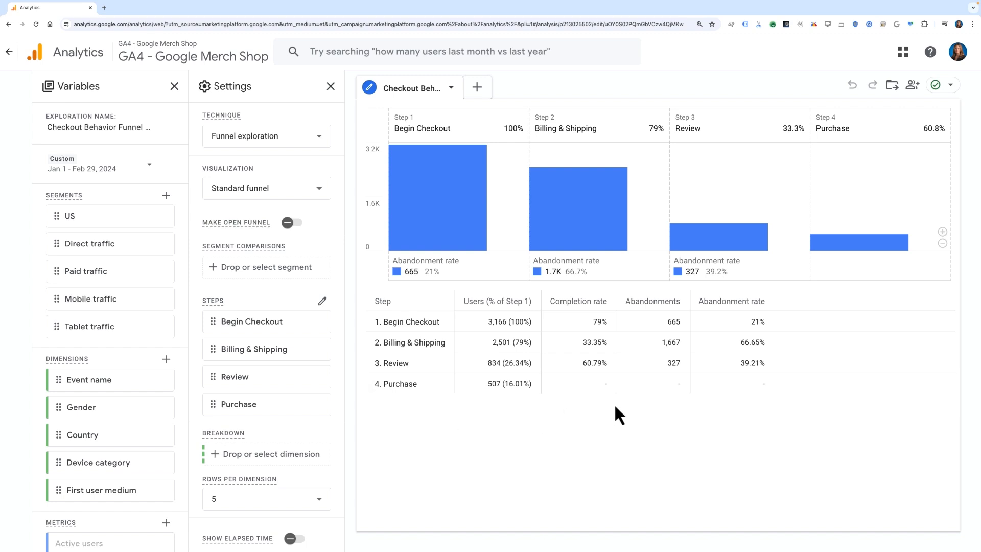
mouse_move(796, 411)
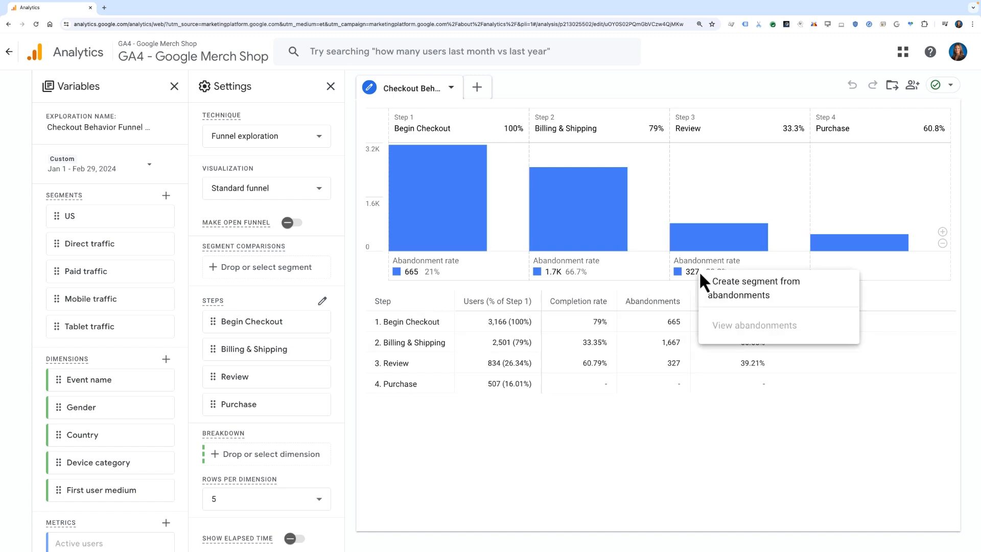
mouse_move(791, 300)
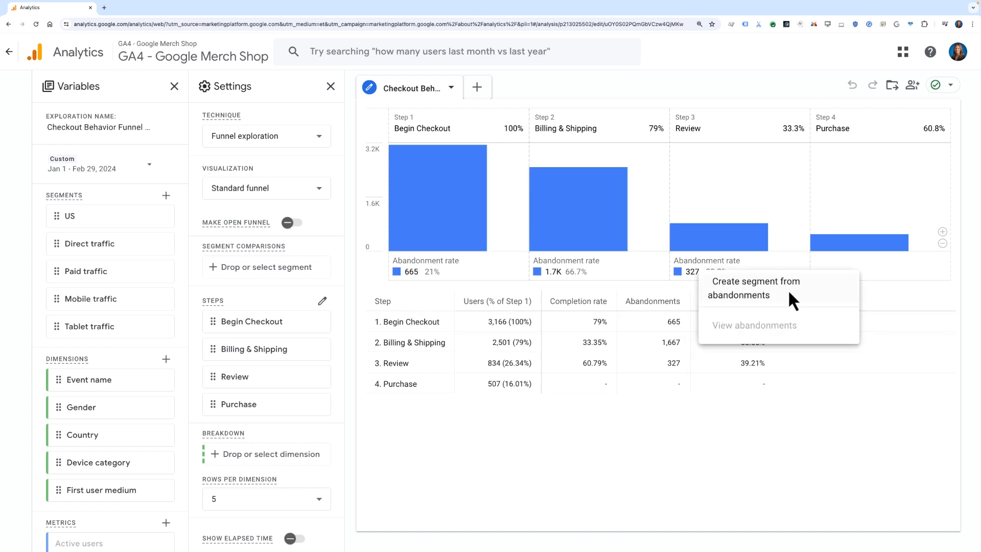
Create a segment from the funnel's Review-step abandonments
click(755, 288)
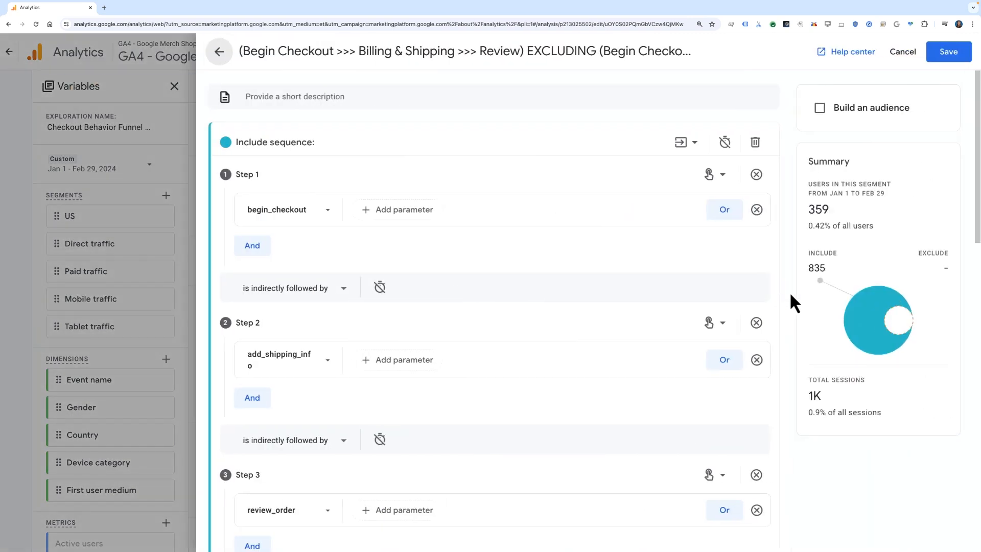
scroll(down, 3)
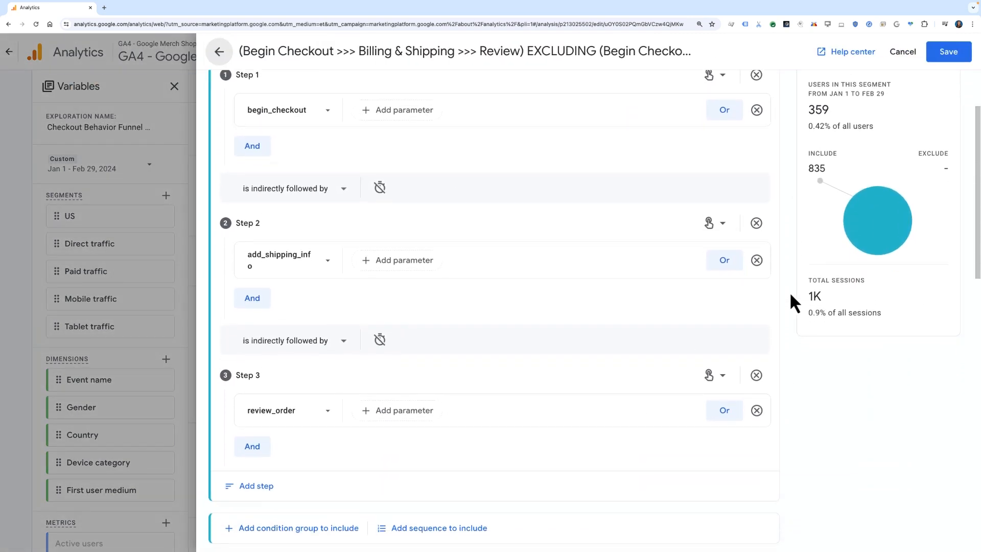
scroll(down, 3)
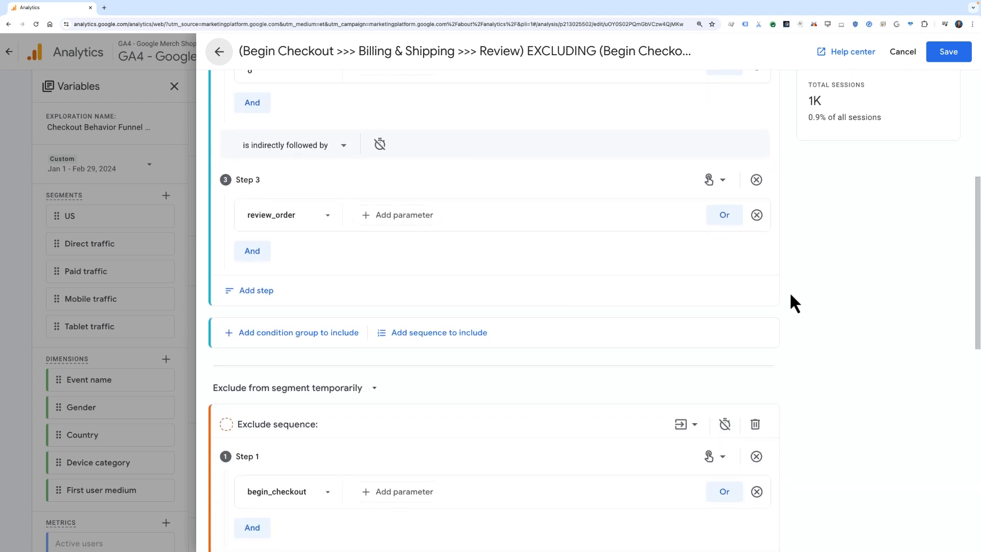
scroll(down, 3)
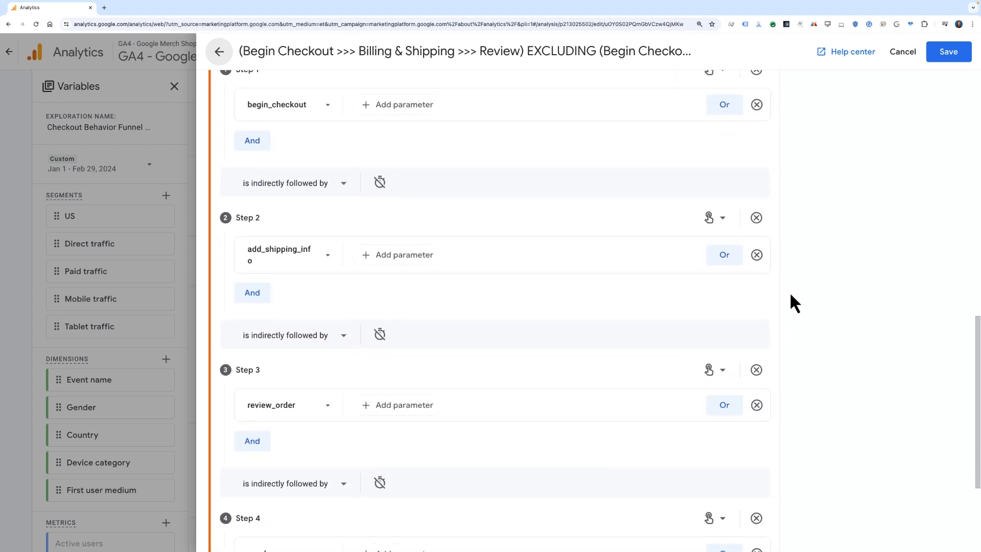
scroll(down, 3)
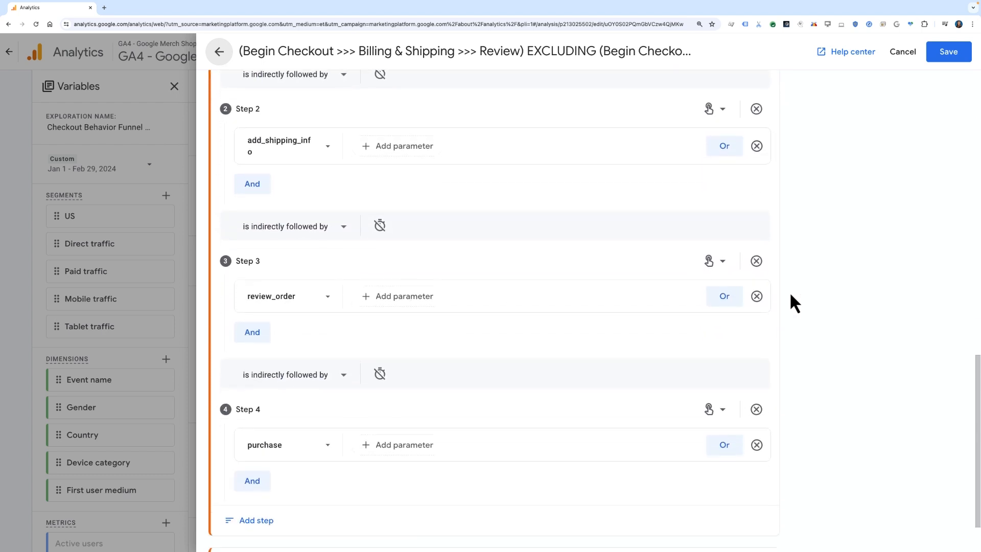
scroll(up, 3)
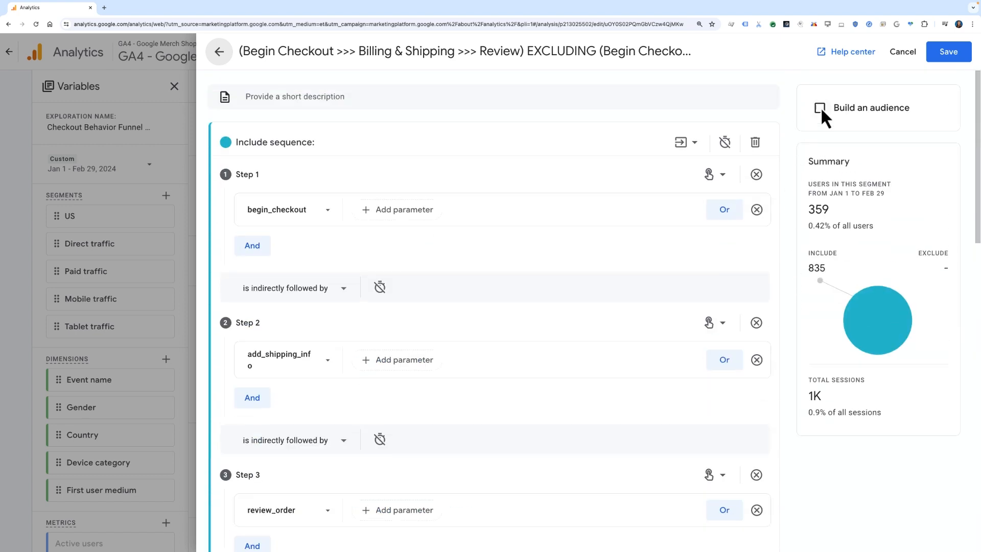
click(819, 107)
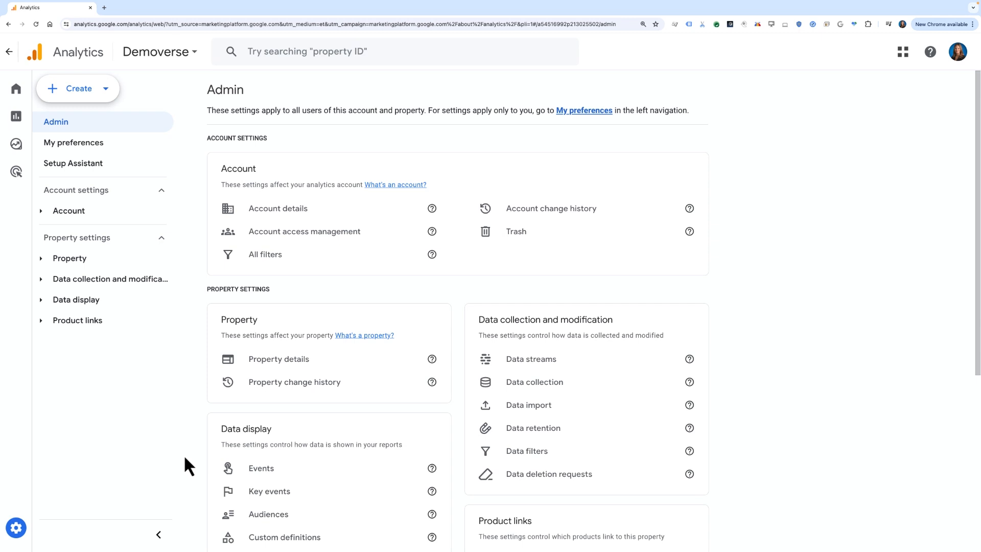
Open Admin for the Demoverse property
click(16, 527)
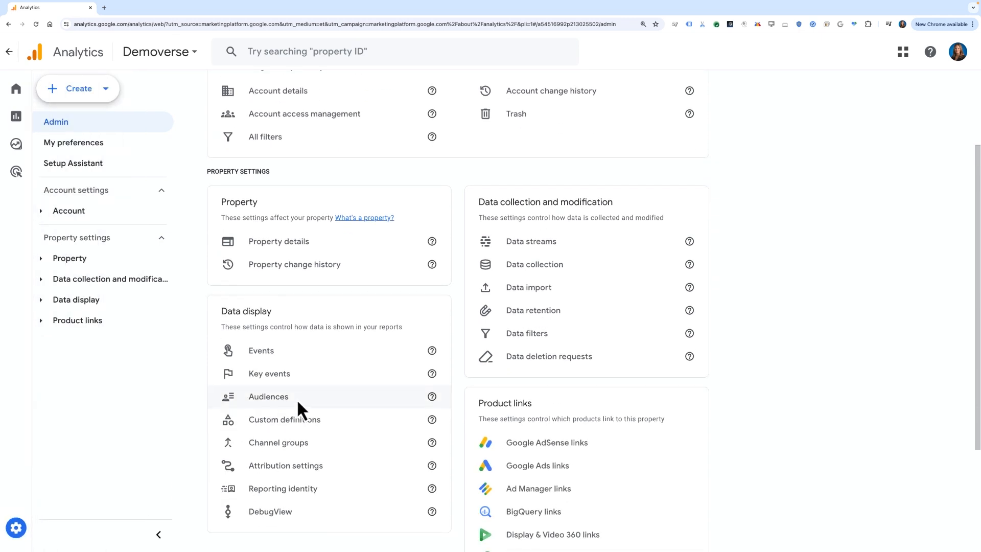
Go to the property's Audiences list and start a new audience
click(268, 396)
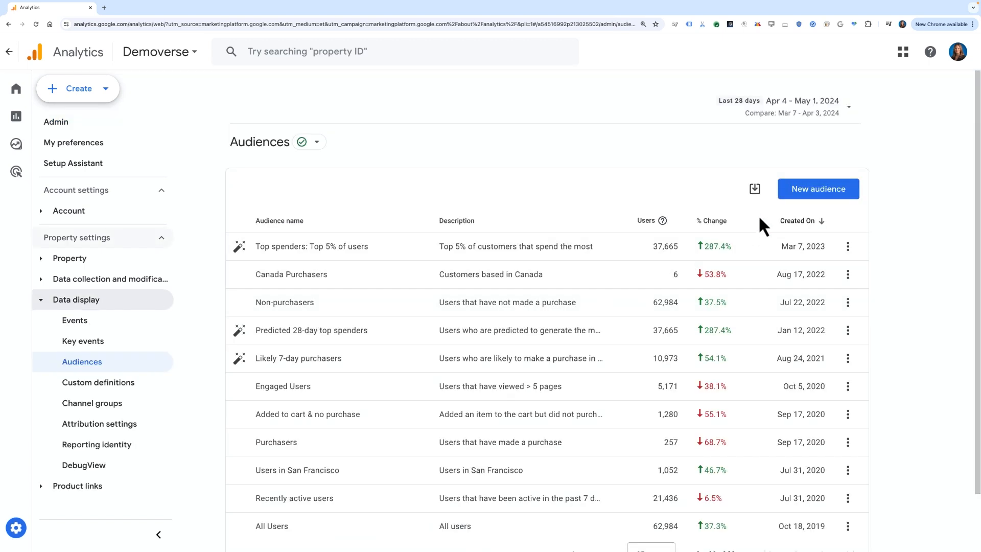
click(817, 188)
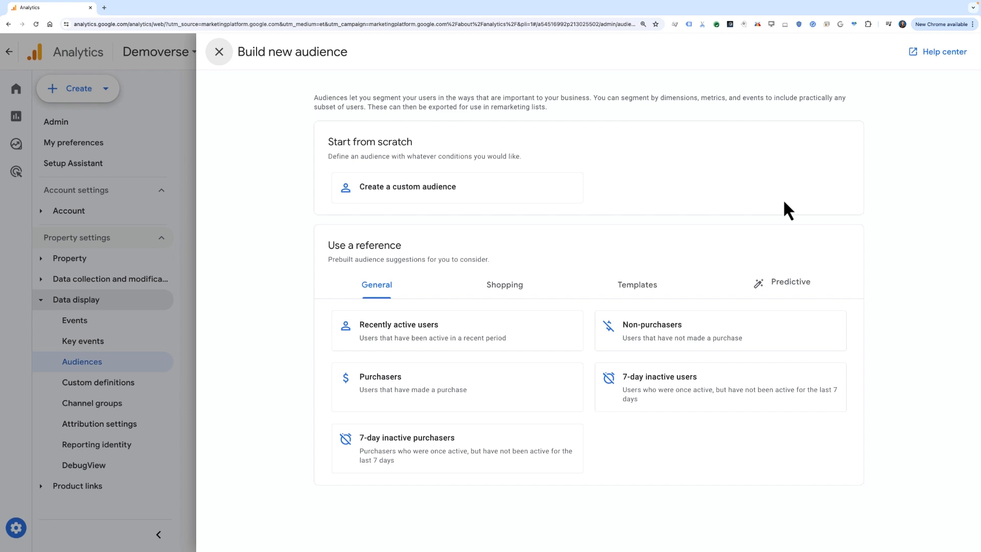
mouse_move(541, 201)
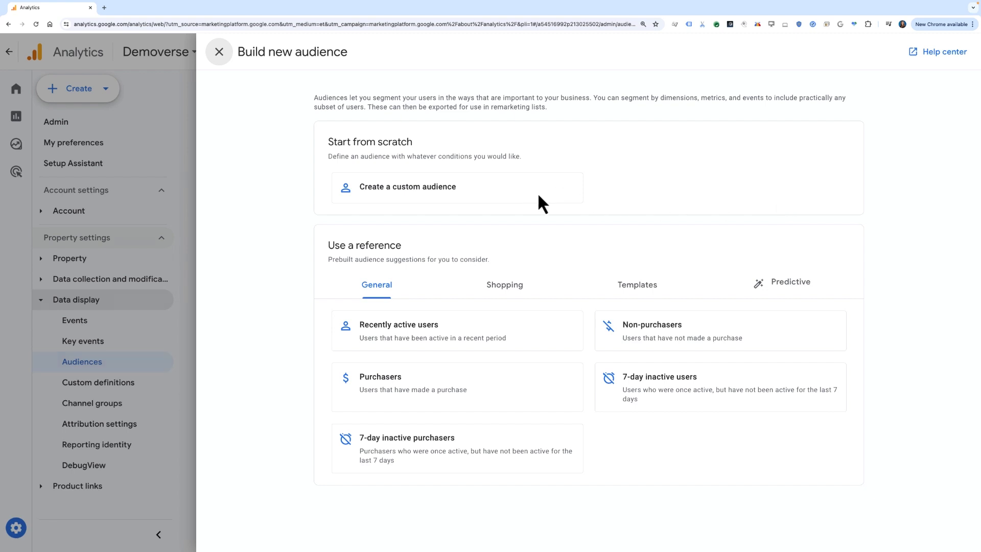
Start a custom audience including users who triggered add_to_cart (952 users)
click(407, 186)
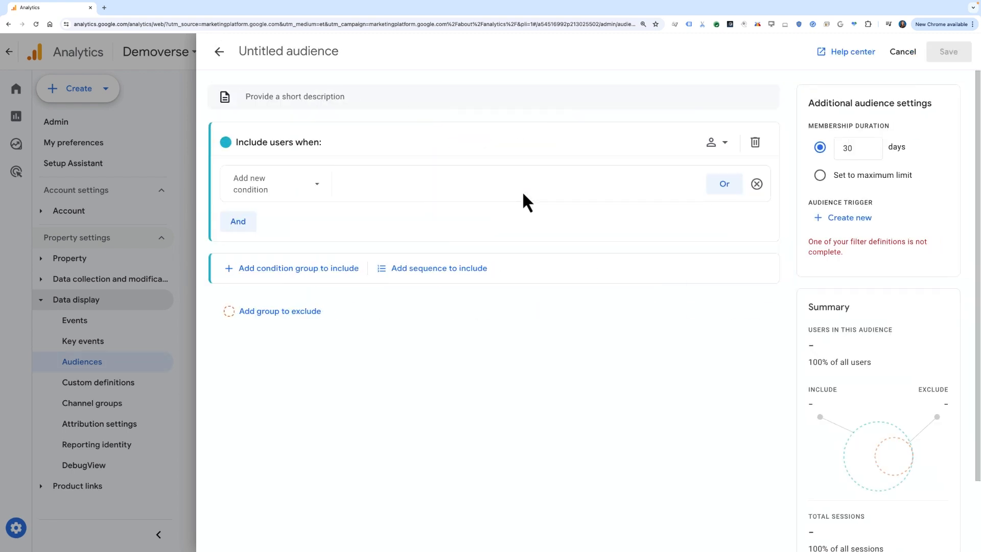
mouse_move(376, 206)
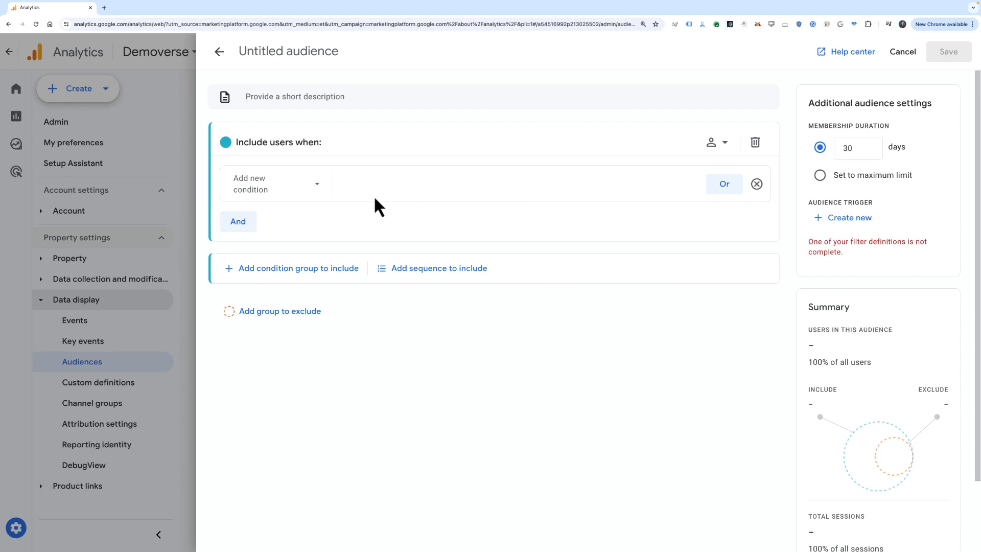
mouse_move(294, 193)
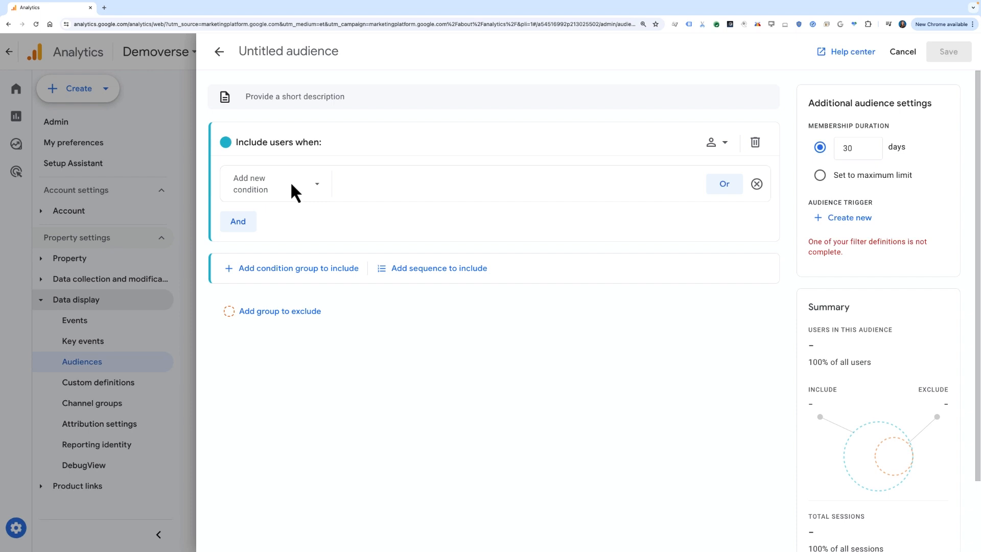
text(add)
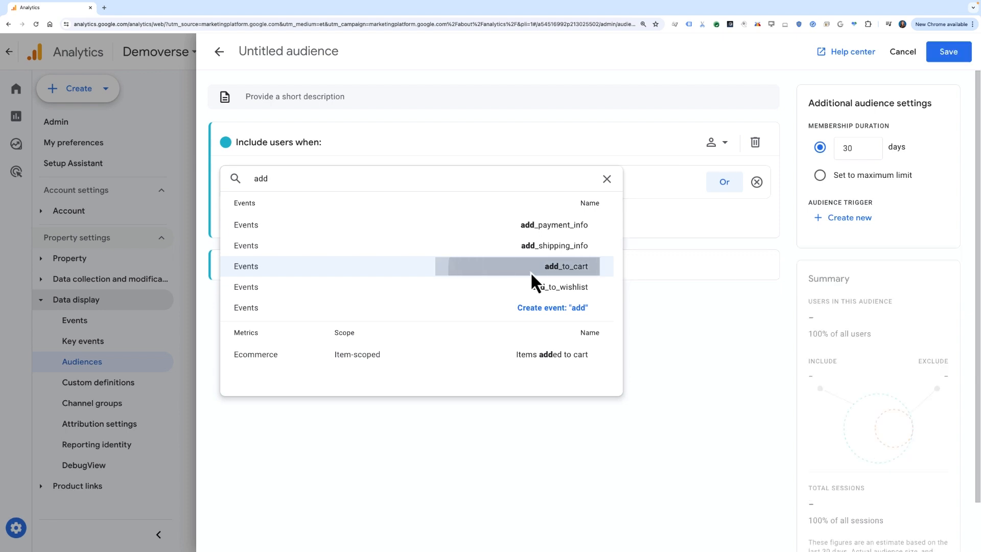
click(565, 266)
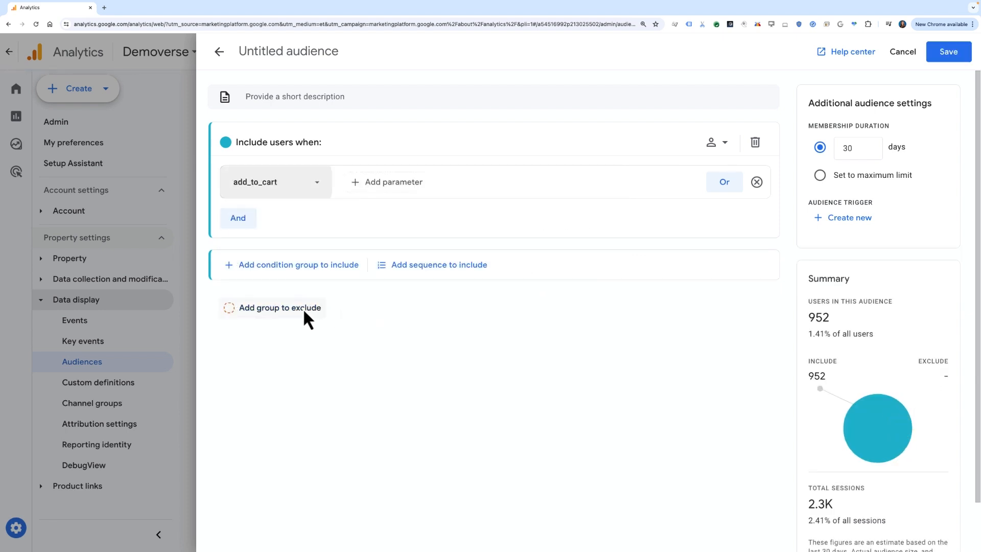
Add a temporary exclusion group for users who triggered purchase, leaving 891 users
click(279, 307)
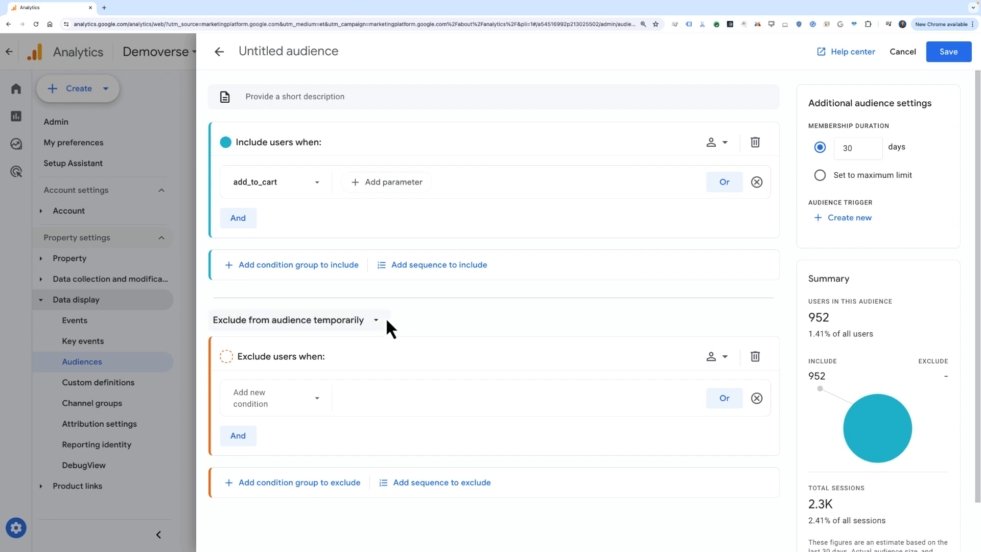
click(376, 320)
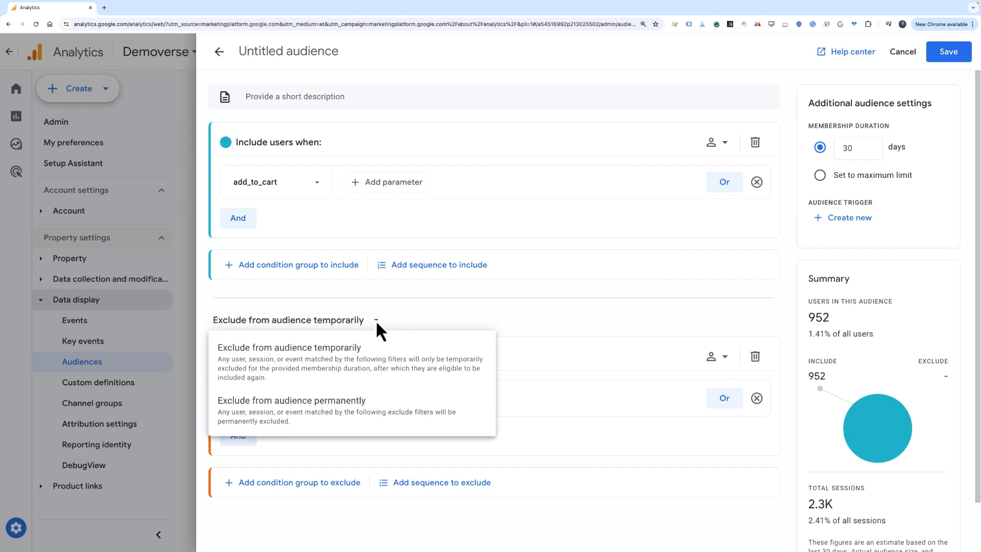
mouse_move(406, 333)
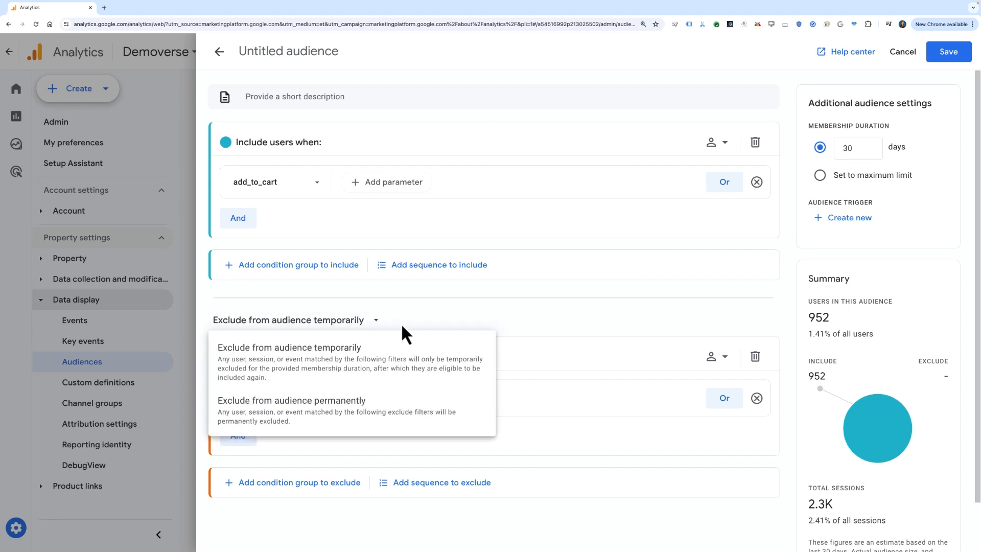
mouse_move(419, 334)
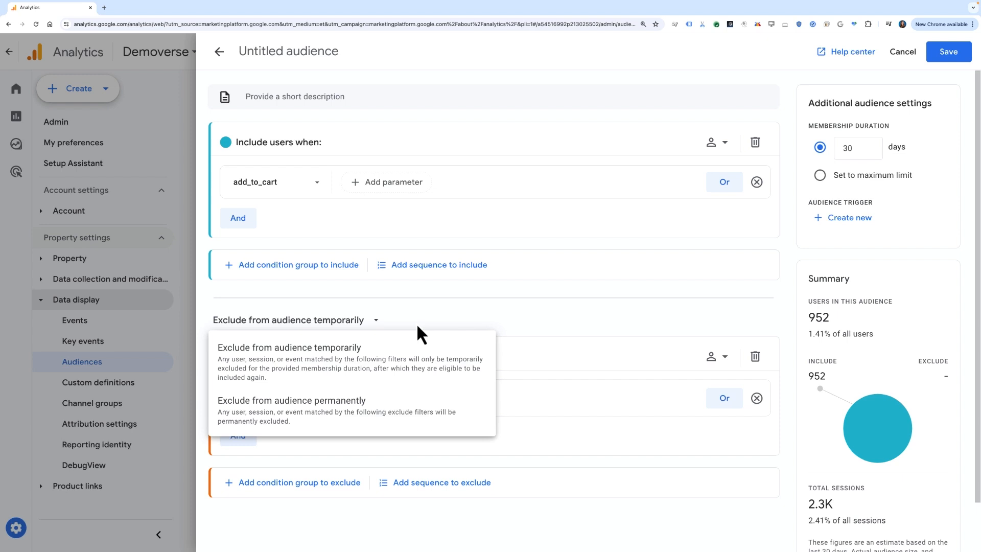
click(288, 348)
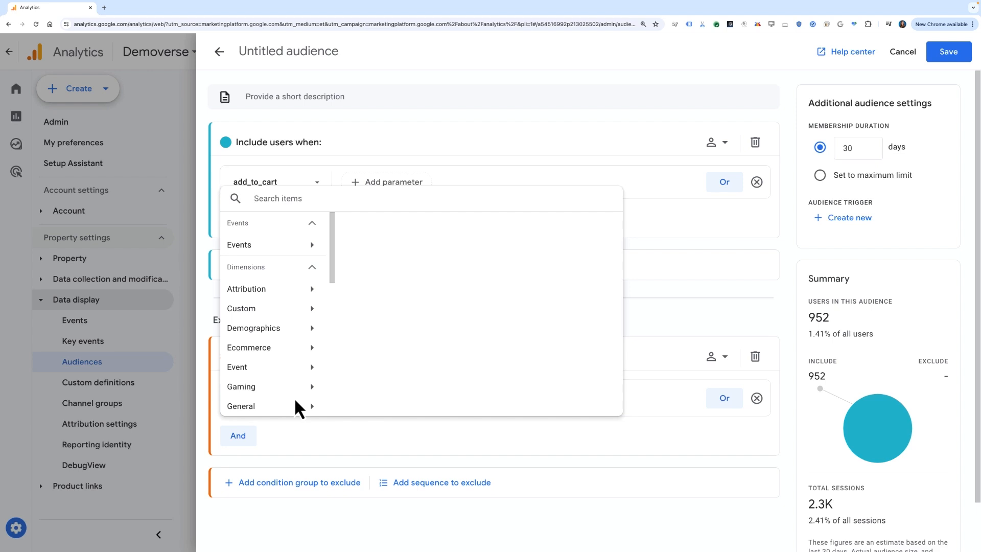
text(purch)
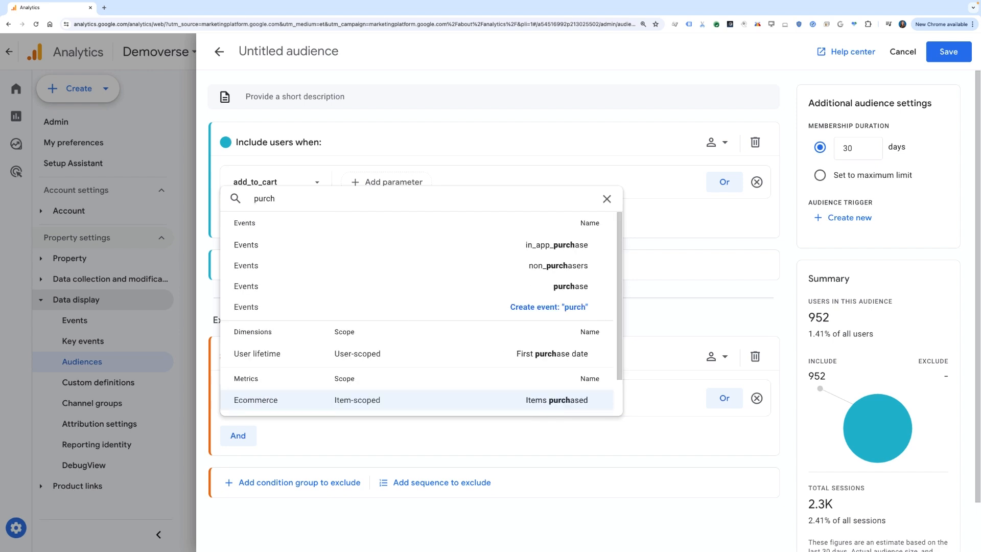
click(570, 286)
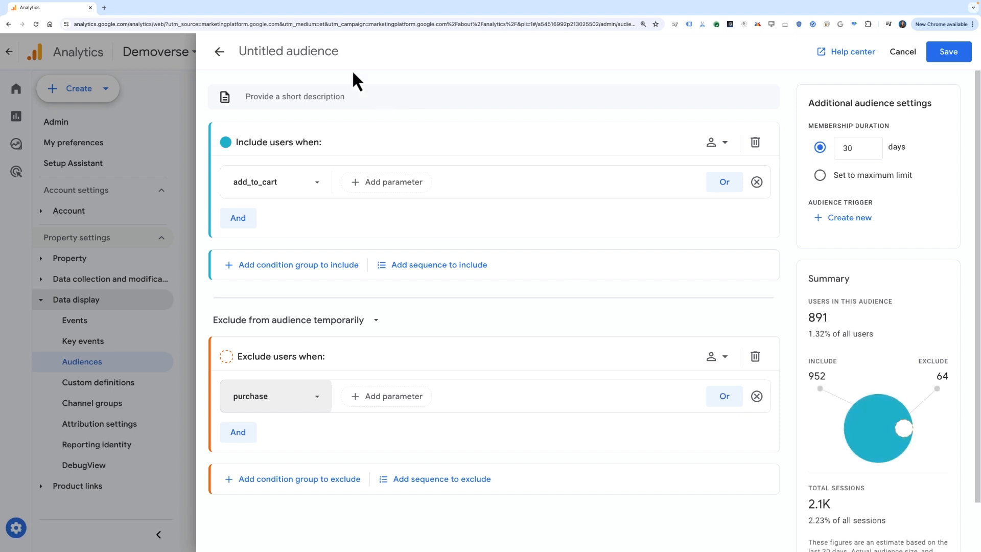
Title the audience 'Cart Abandoners', describe it as users who left items in their carts, and save
text(Cart A)
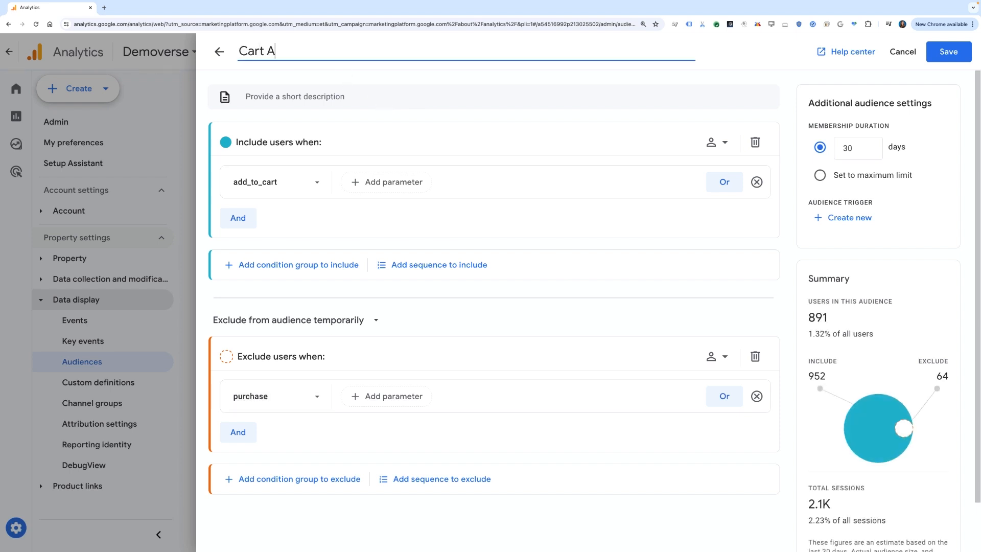
text(bandoners)
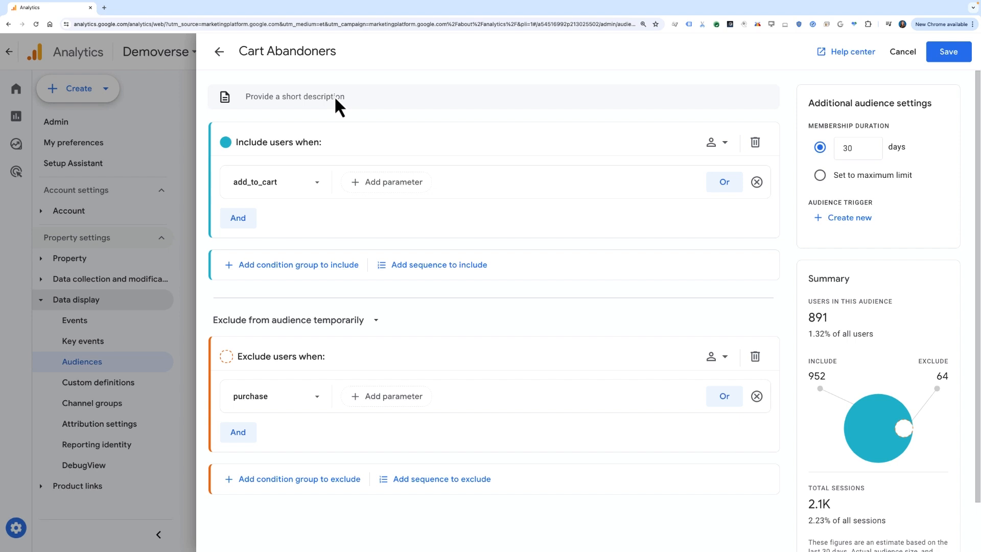
text(Users who left items in their carts)
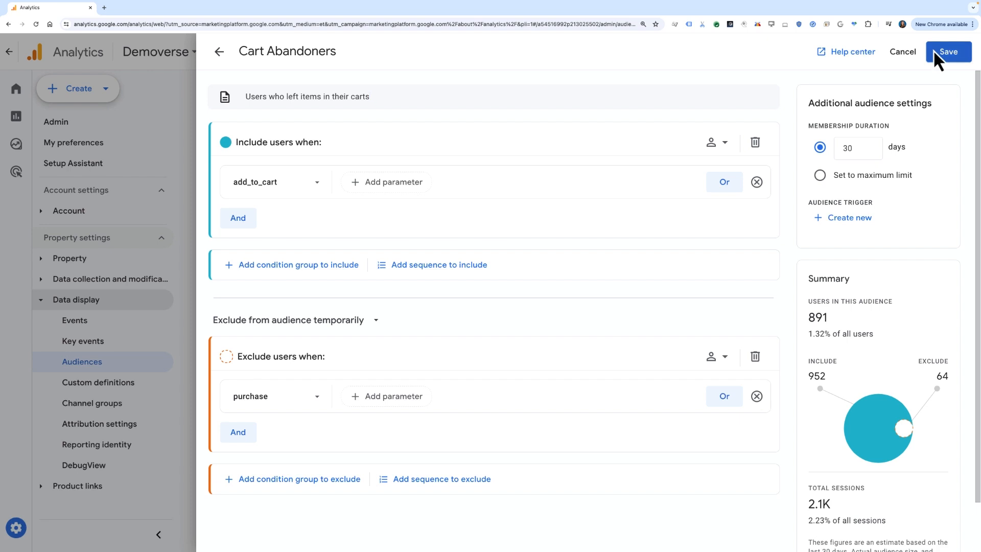
click(306, 96)
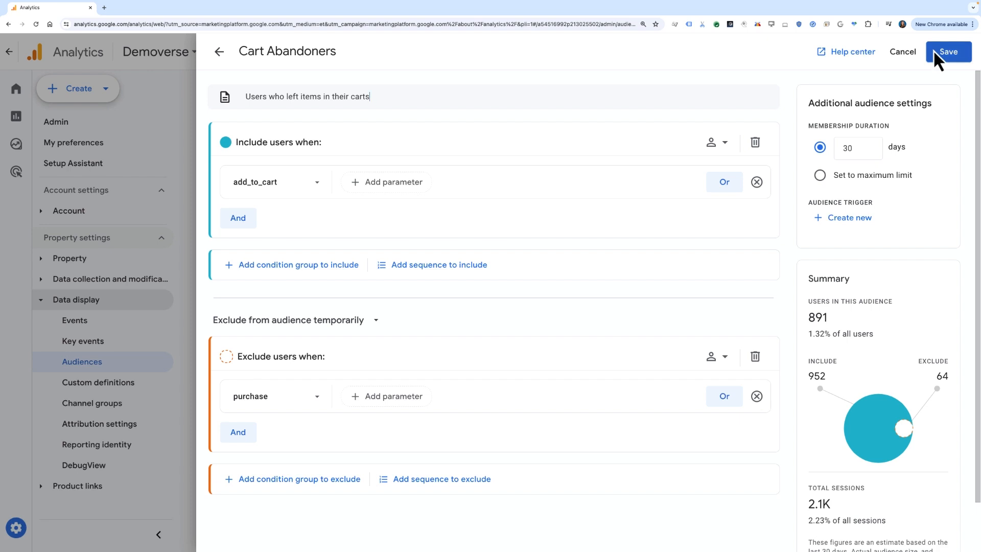